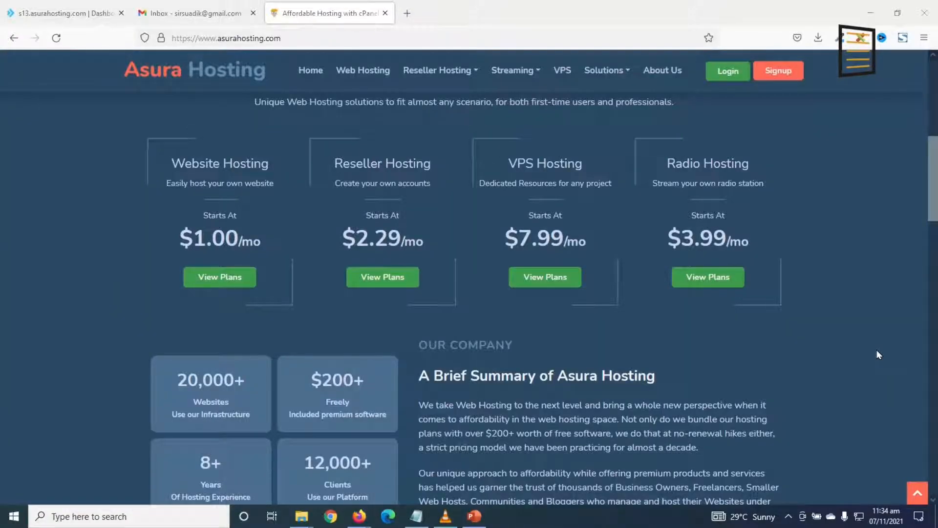
{"action": "mouse_move", "coordinate": [870, 365]}
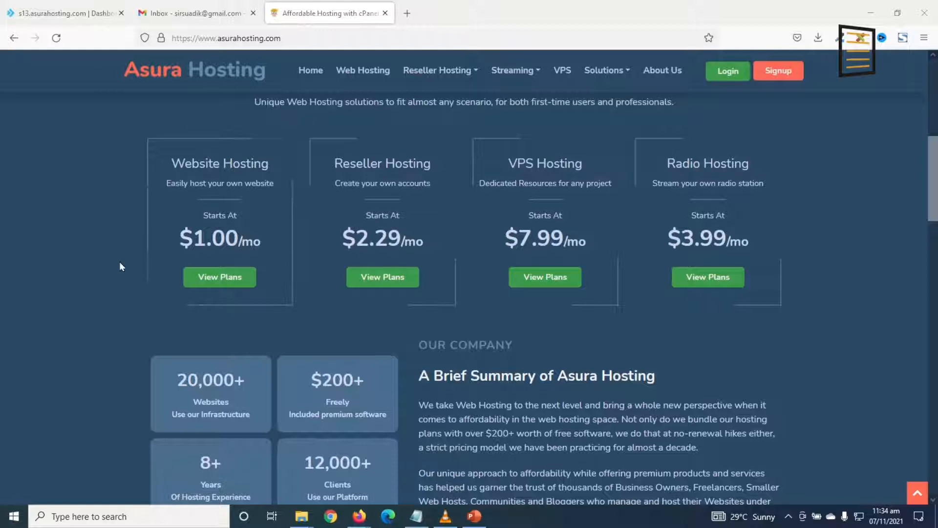
{"action": "mouse_move", "coordinate": [22, 283]}
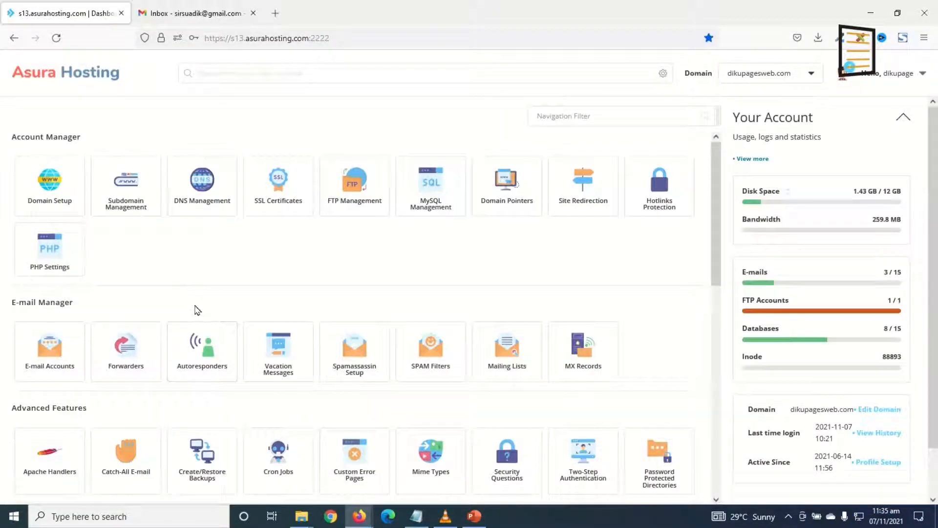
{"action": "mouse_move", "coordinate": [303, 314]}
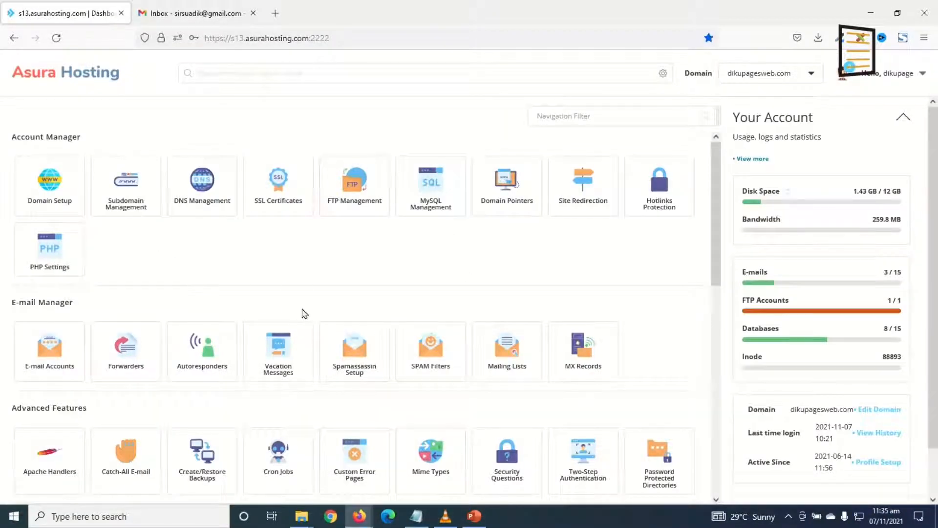
{"action": "mouse_move", "coordinate": [391, 265]}
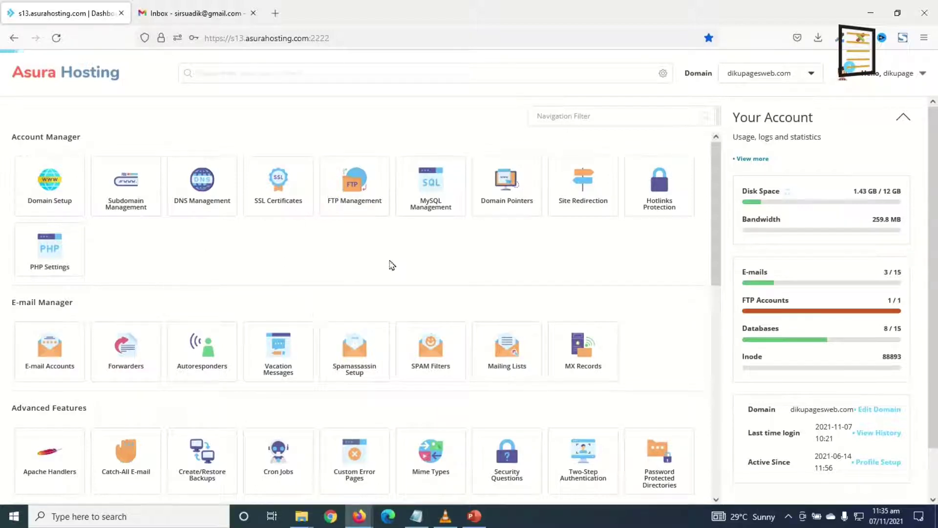
{"action": "mouse_move", "coordinate": [290, 276]}
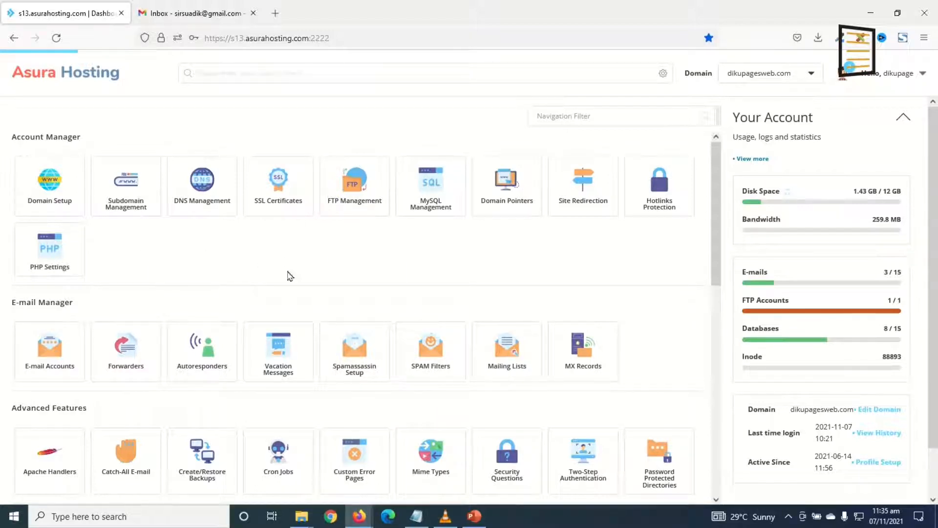
{"action": "mouse_move", "coordinate": [232, 272]}
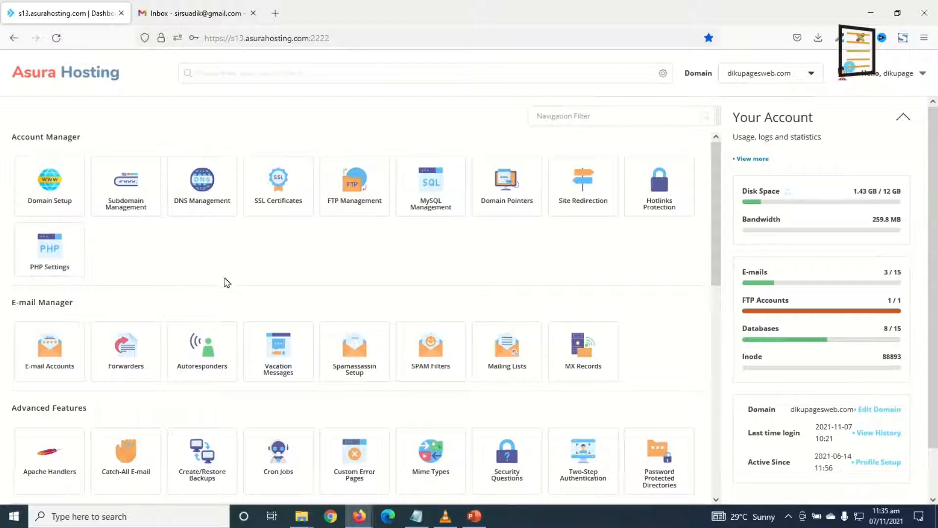
{"action": "mouse_move", "coordinate": [192, 247]}
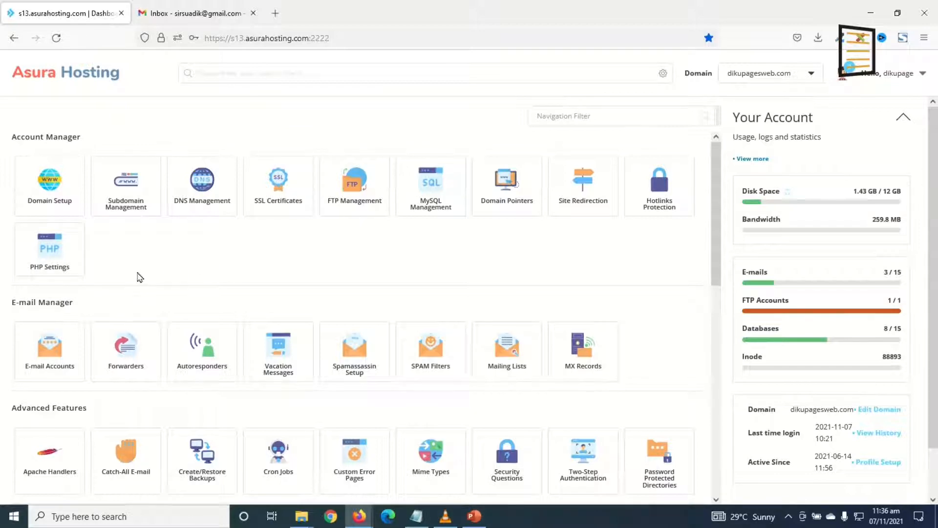
{"action": "mouse_move", "coordinate": [33, 349]}
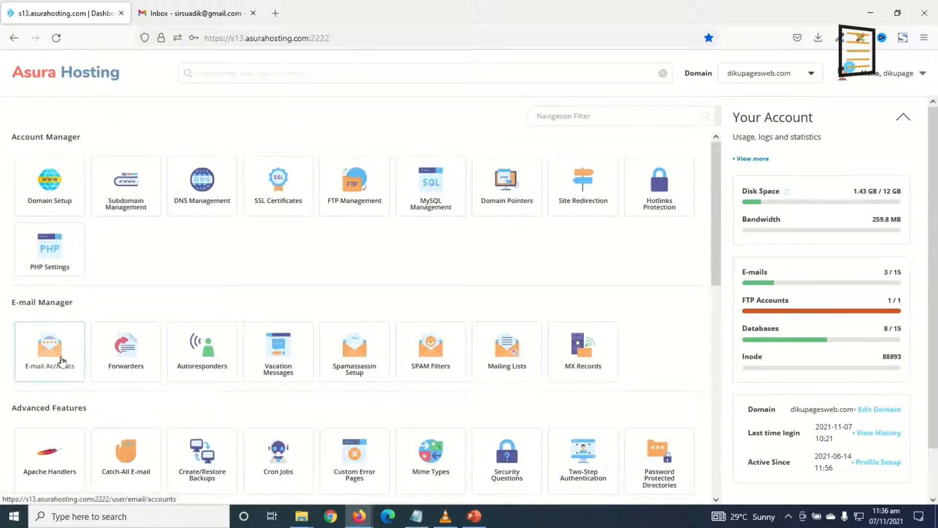
{"action": "left_click", "coordinate": [50, 351]}
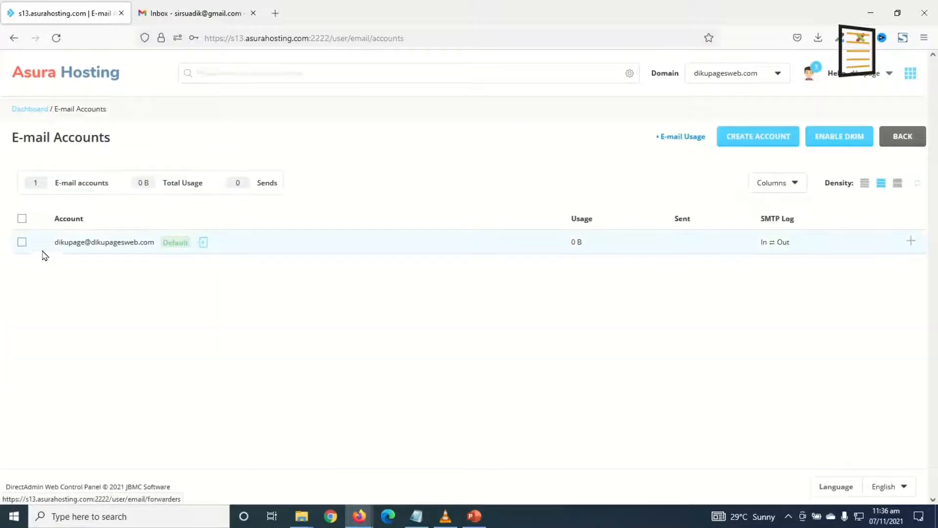
{"action": "mouse_move", "coordinate": [148, 356]}
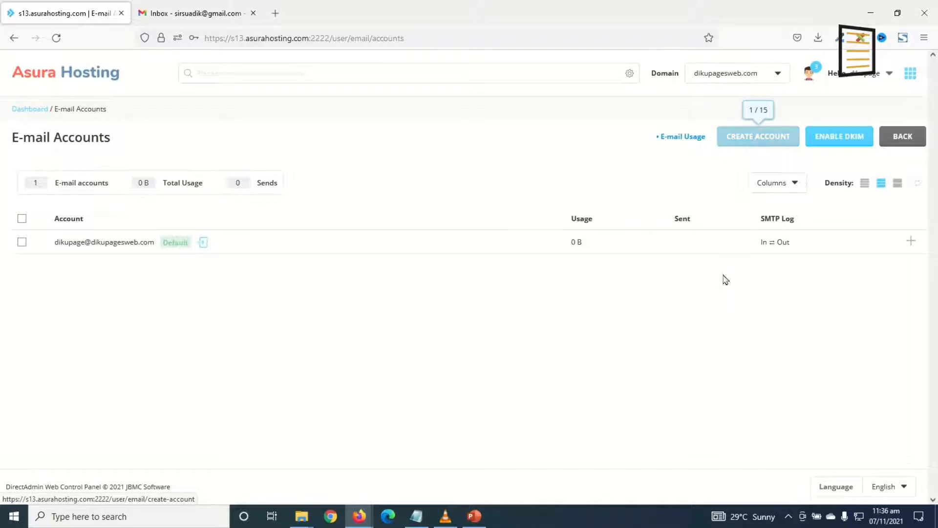
{"action": "left_click", "coordinate": [758, 136]}
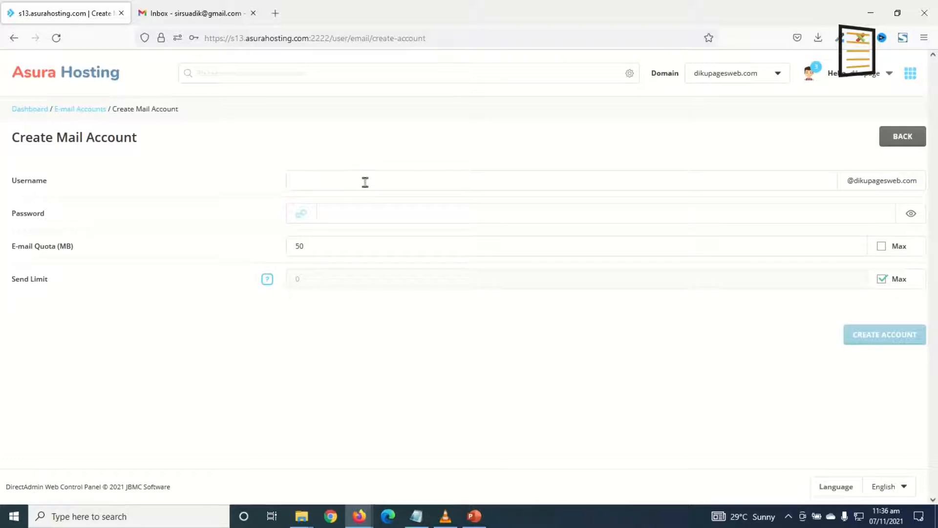
{"action": "mouse_move", "coordinate": [872, 188]}
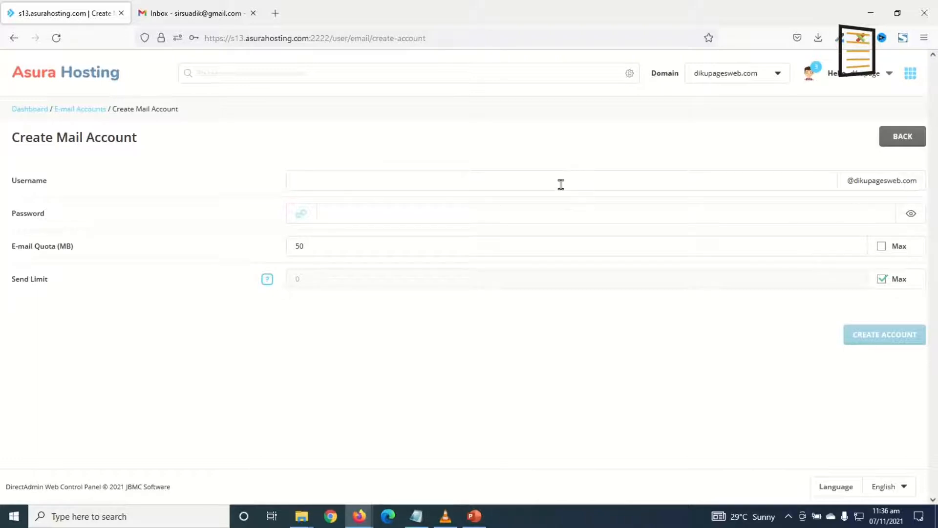
{"action": "mouse_move", "coordinate": [927, 184]}
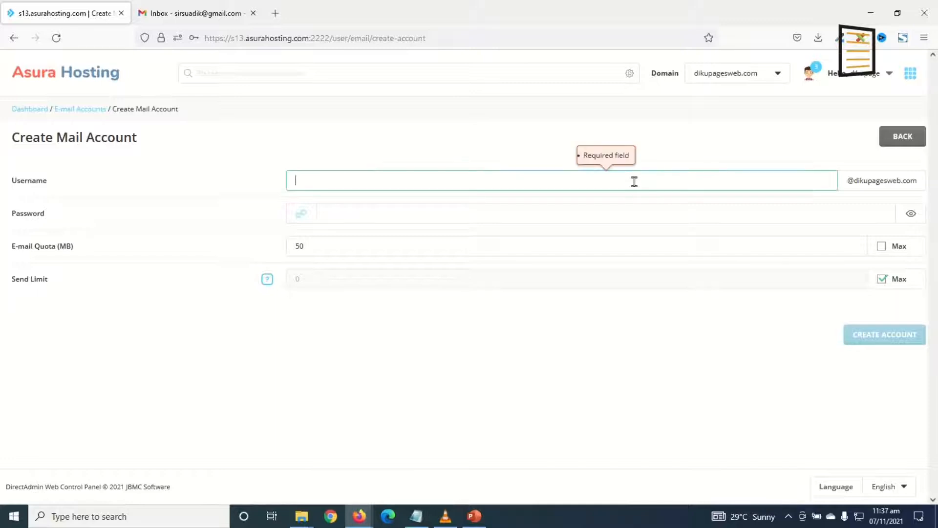
{"action": "type", "text": "info"}
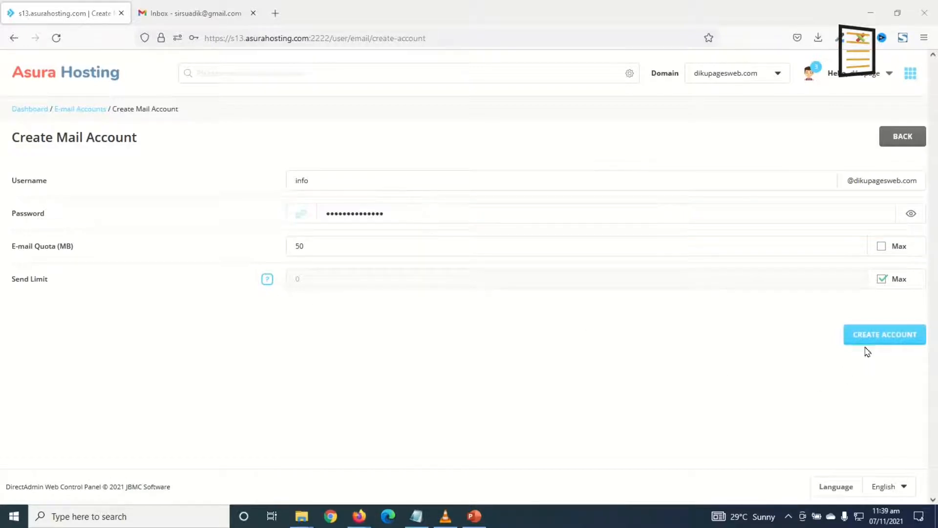
{"action": "left_click", "coordinate": [885, 335]}
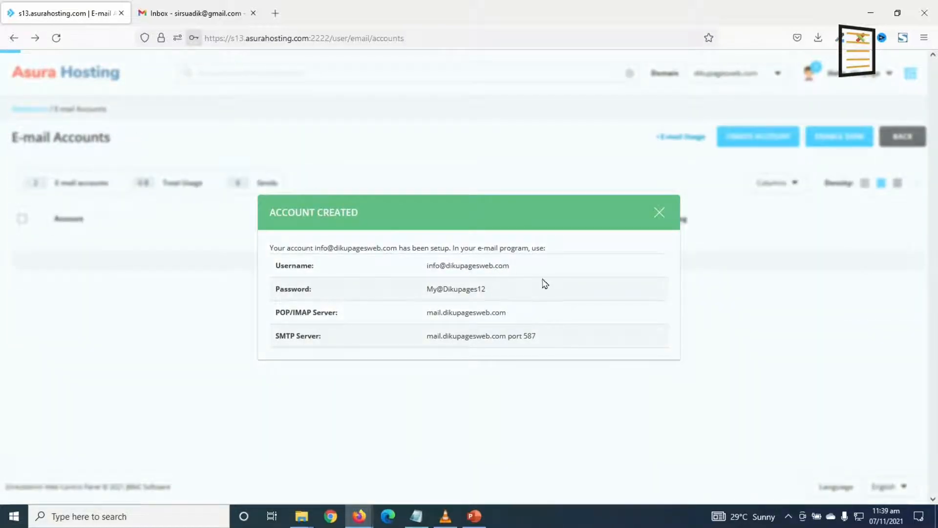
{"action": "mouse_move", "coordinate": [383, 316]}
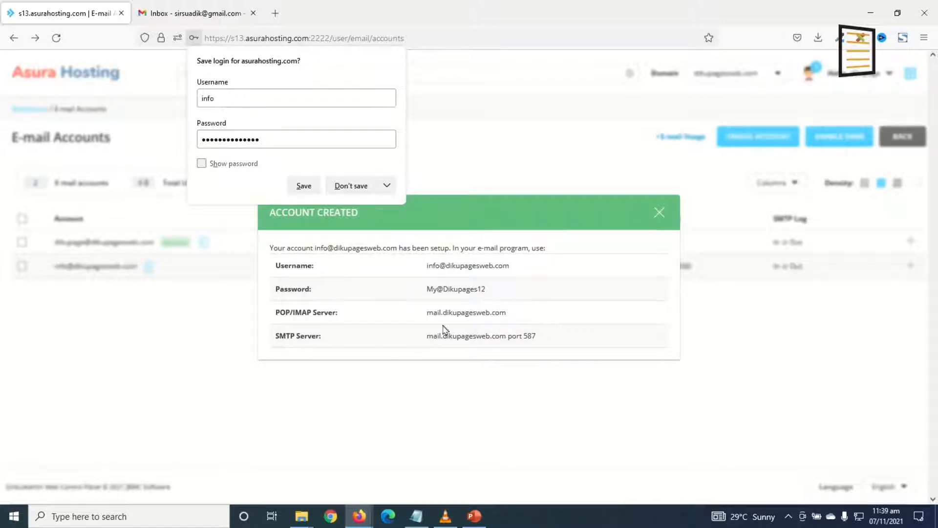
{"action": "mouse_move", "coordinate": [429, 310]}
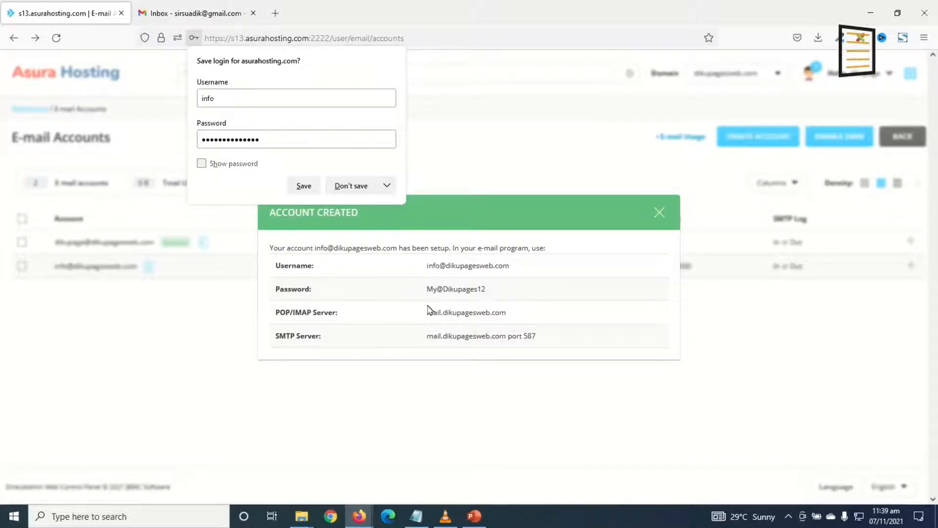
Decline Firefox's login save, dismiss the Account Created summary, and open info@ in webmail.
{"action": "left_click", "coordinate": [352, 185]}
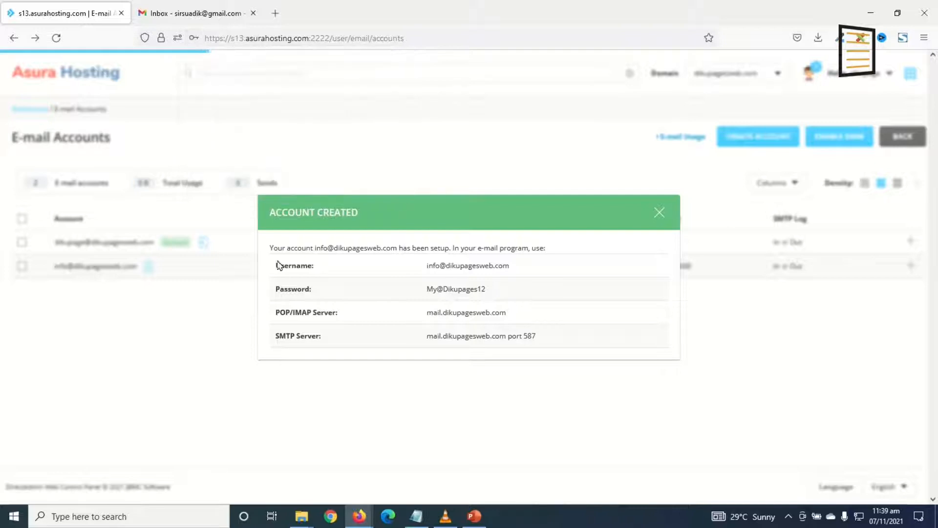
{"action": "mouse_move", "coordinate": [432, 287]}
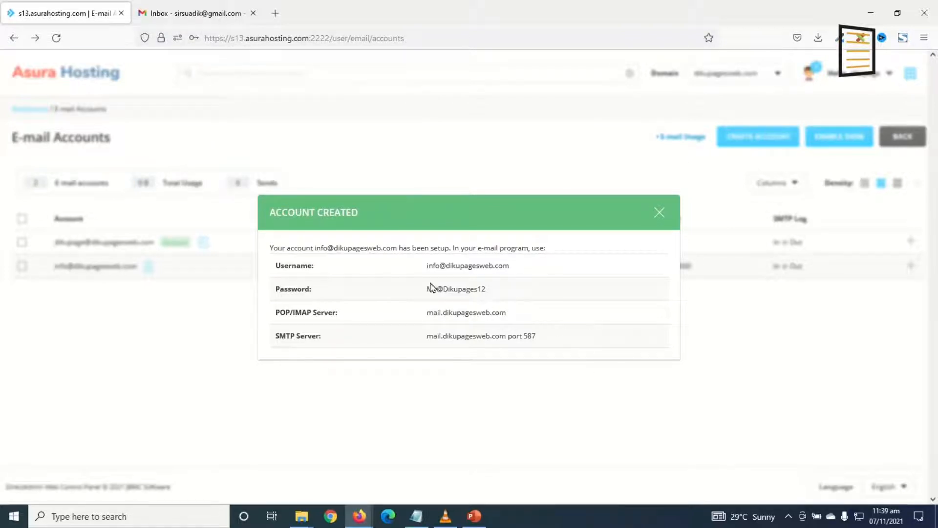
{"action": "left_click_drag", "start_coordinate": [269, 247], "coordinate": [529, 336]}
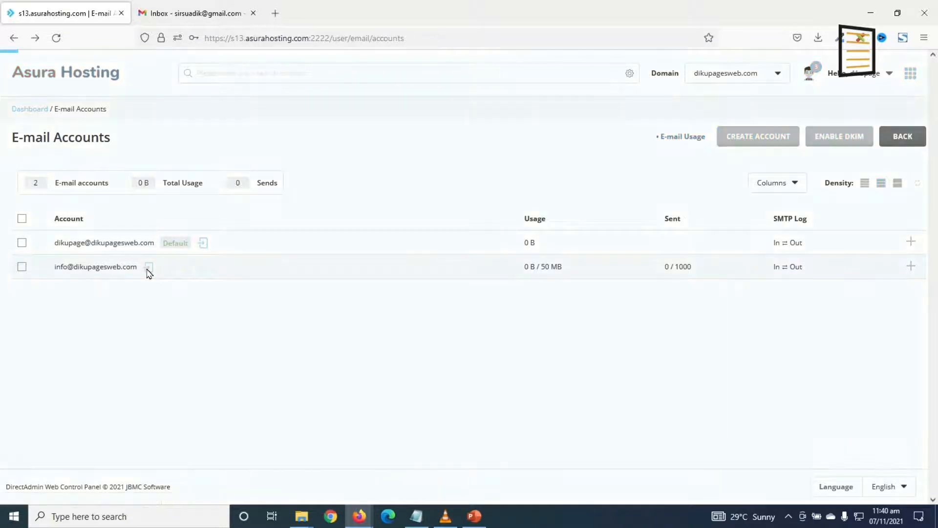
{"action": "left_click", "coordinate": [148, 267]}
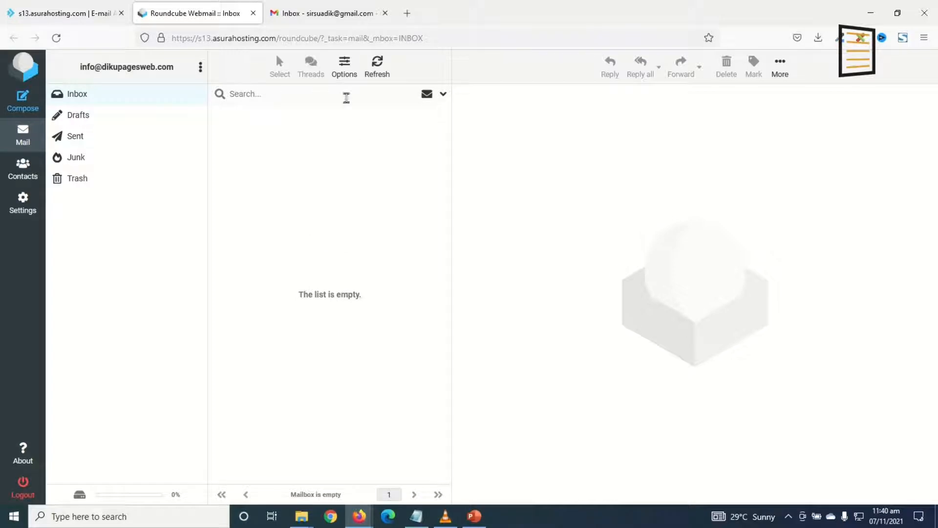
Open Gmail's See all settings page from the gear menu.
{"action": "left_click", "coordinate": [328, 13]}
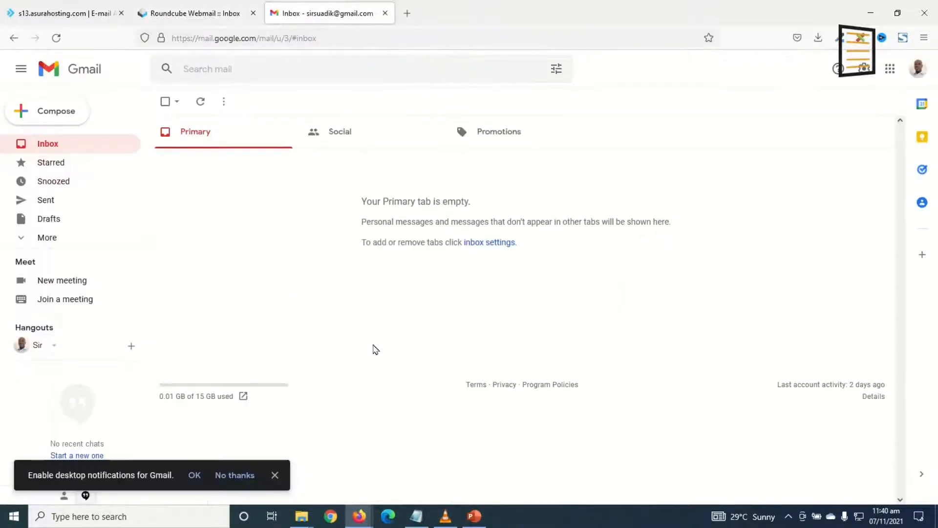
{"action": "mouse_move", "coordinate": [865, 69]}
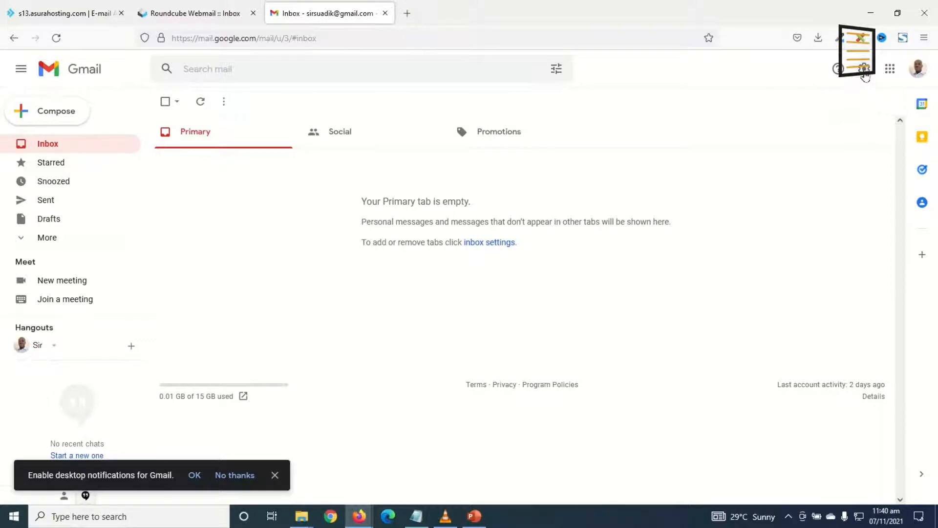
{"action": "left_click", "coordinate": [864, 68]}
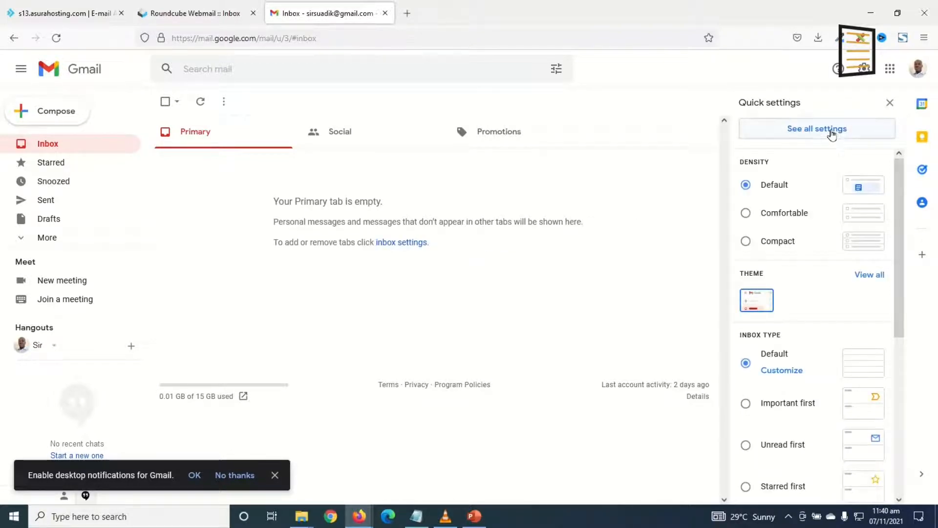
{"action": "left_click", "coordinate": [817, 128]}
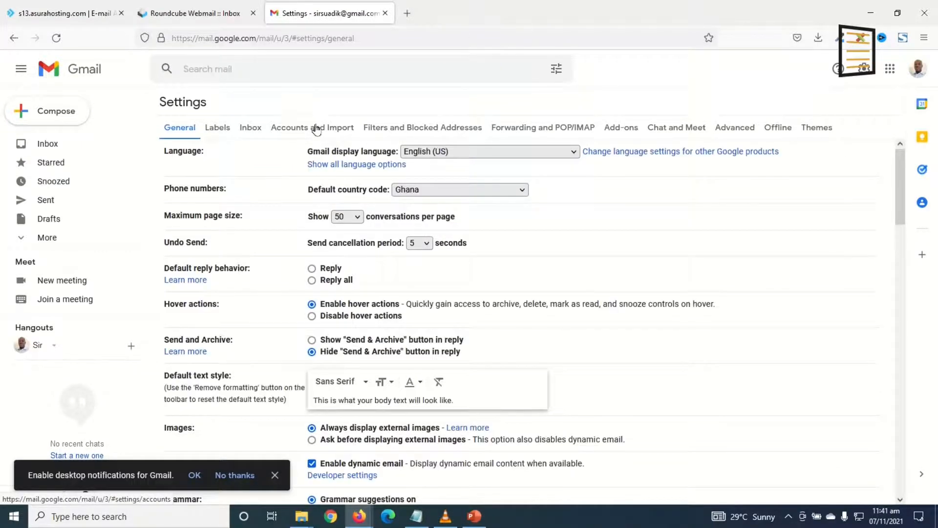
{"action": "left_click", "coordinate": [311, 128]}
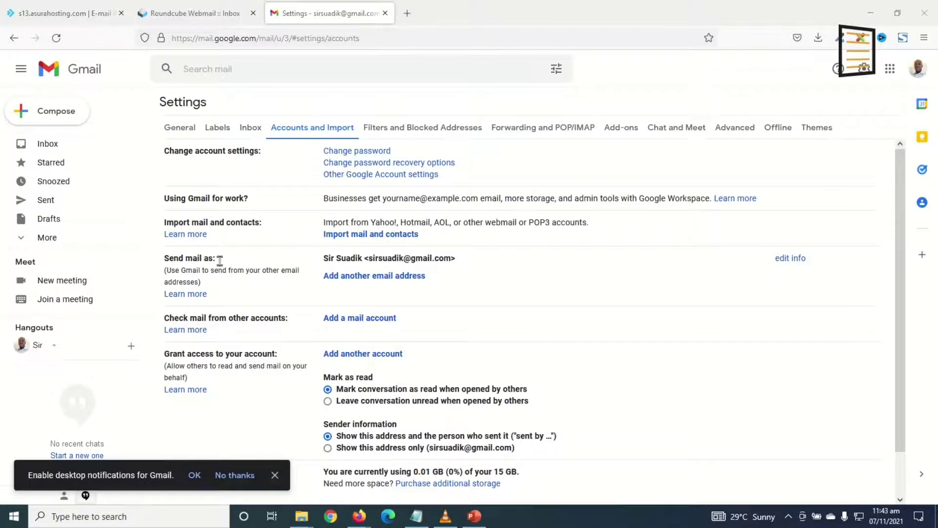
{"action": "mouse_move", "coordinate": [382, 276]}
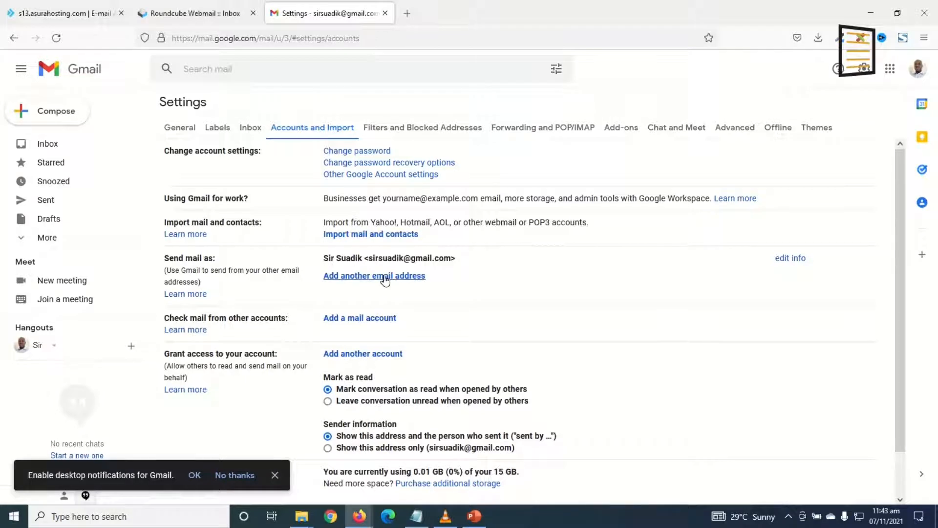
{"action": "left_click", "coordinate": [375, 275]}
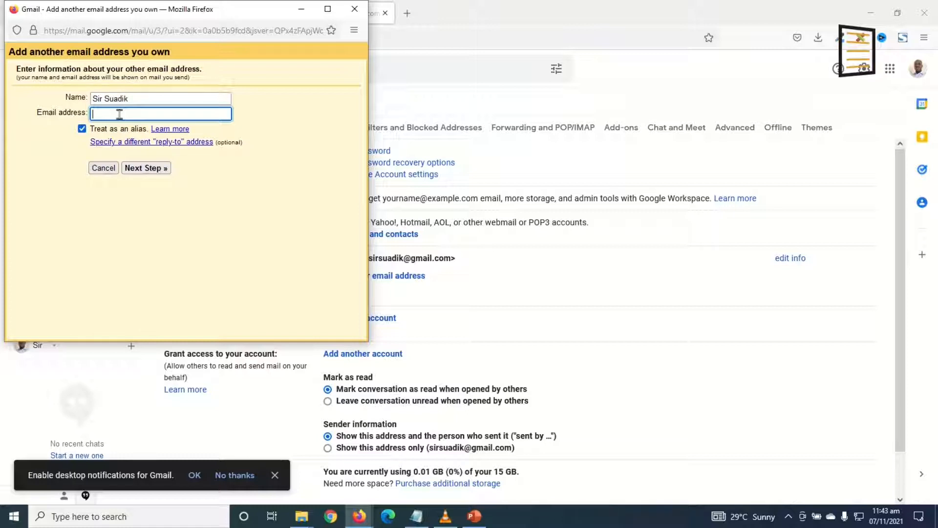
{"action": "left_click", "coordinate": [416, 516]}
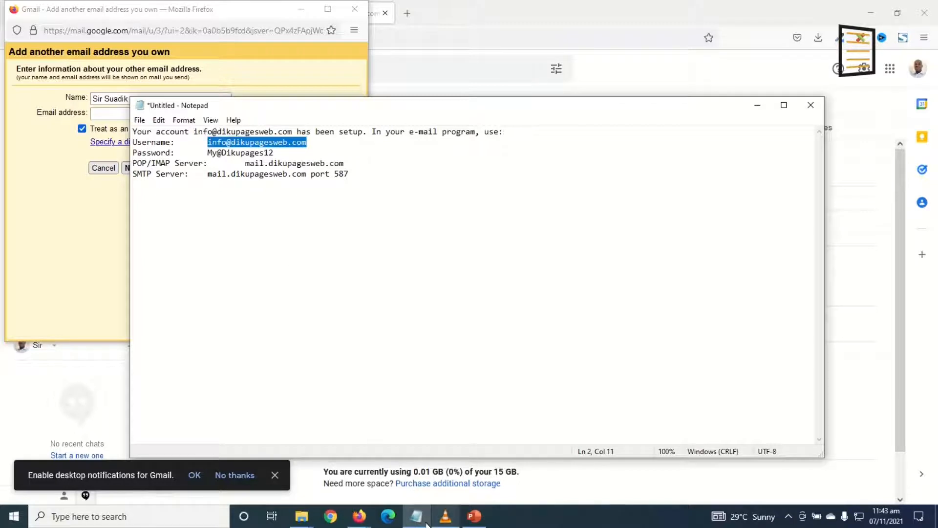
{"action": "left_click", "coordinate": [160, 113]}
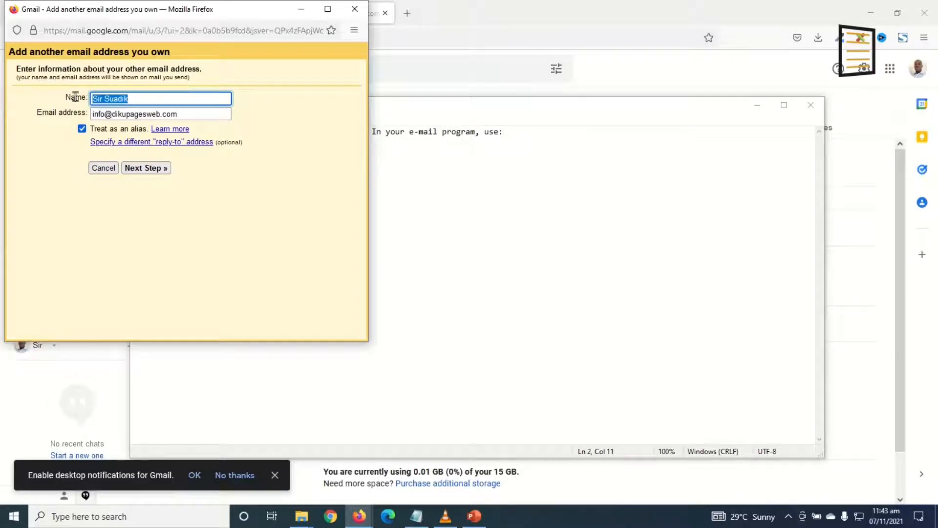
{"action": "type", "text": "Dikupages"}
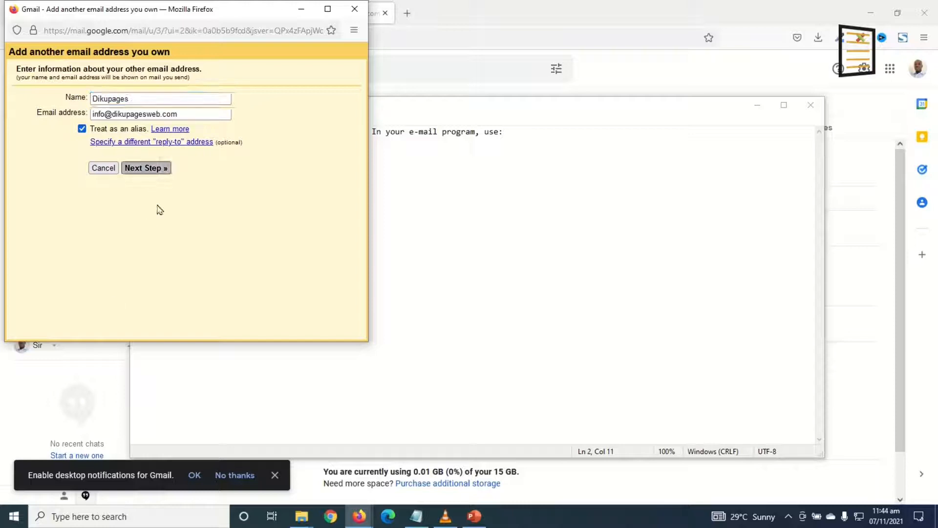
{"action": "left_click", "coordinate": [146, 168]}
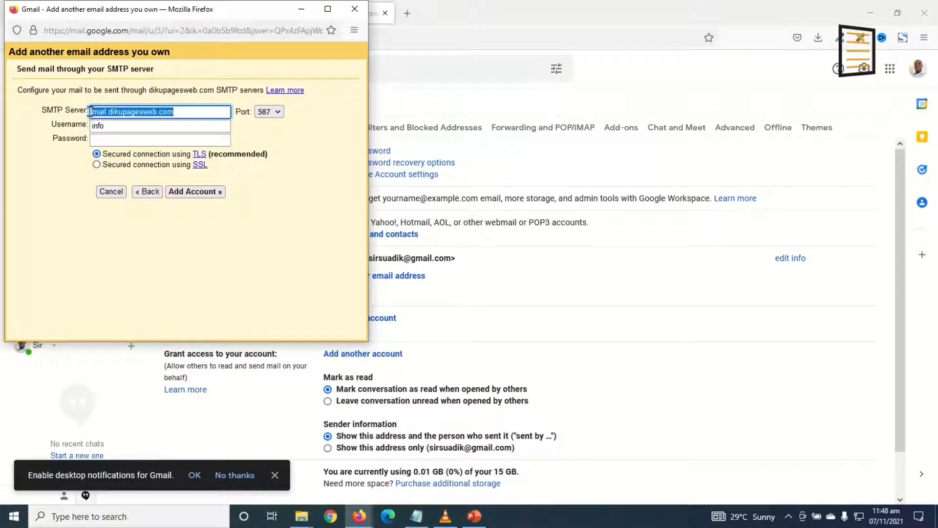
{"action": "mouse_move", "coordinate": [199, 116]}
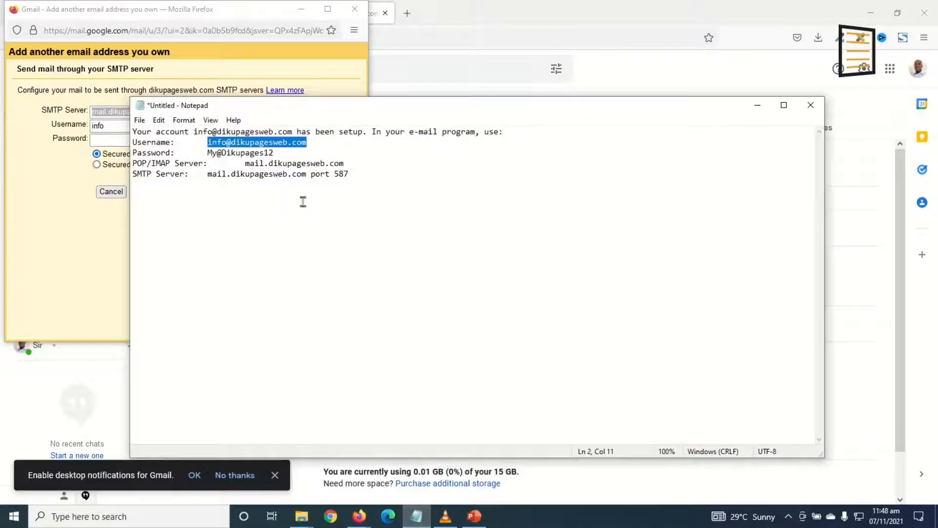
{"action": "left_click_drag", "start_coordinate": [224, 174], "coordinate": [309, 174]}
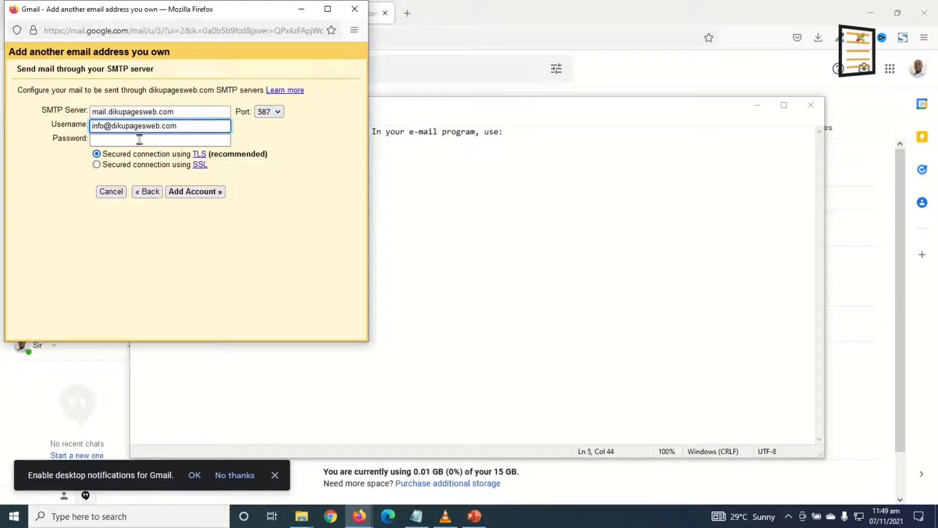
{"action": "left_click", "coordinate": [137, 139]}
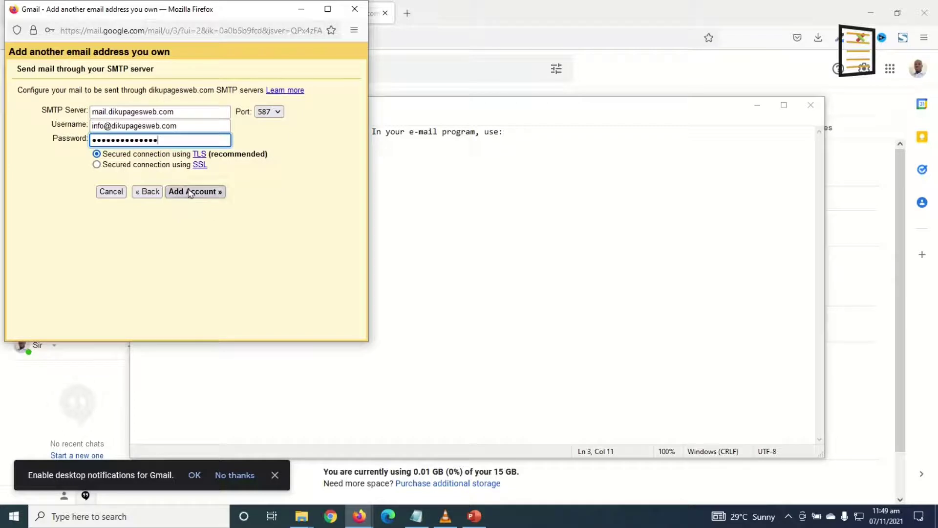
{"action": "left_click", "coordinate": [195, 192]}
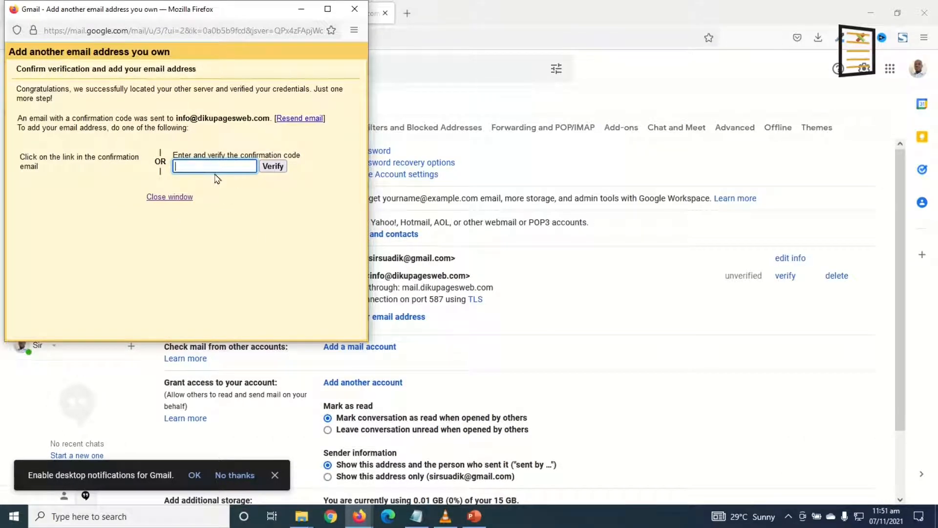
{"action": "mouse_move", "coordinate": [286, 210]}
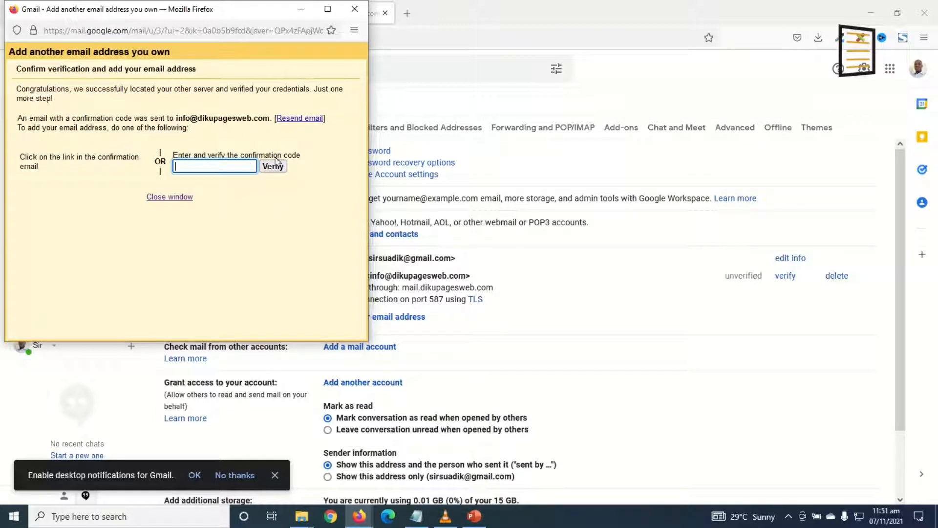
Leave Gmail's confirmation step pending and switch to the Roundcube inbox tab.
{"action": "left_click", "coordinate": [170, 196]}
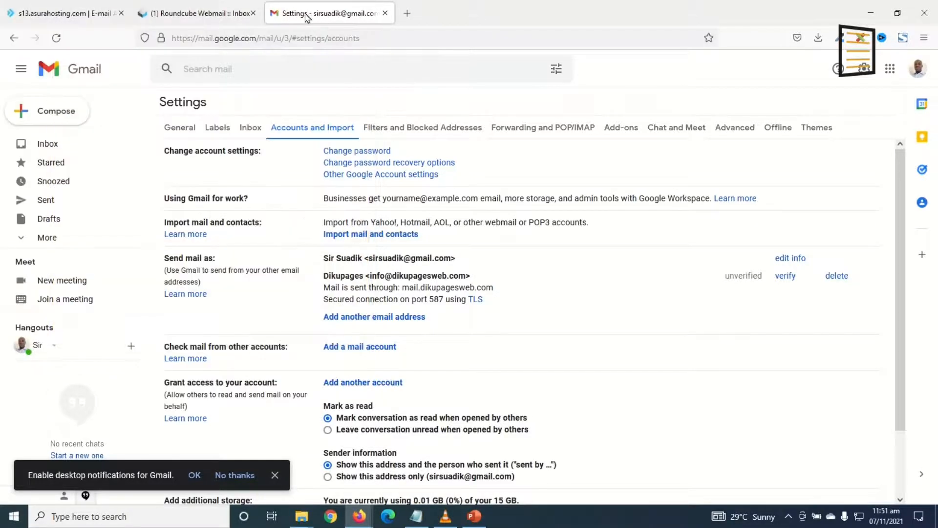
{"action": "left_click", "coordinate": [193, 13]}
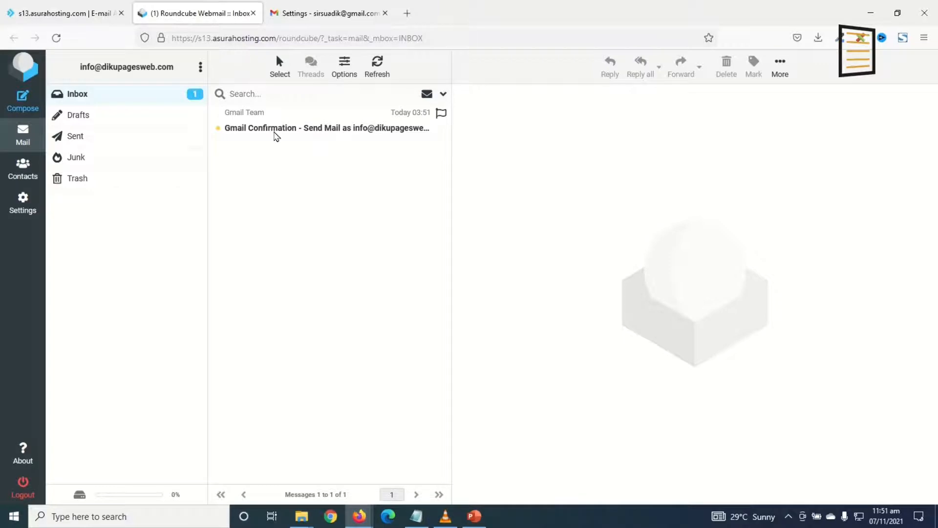
{"action": "mouse_move", "coordinate": [298, 133]}
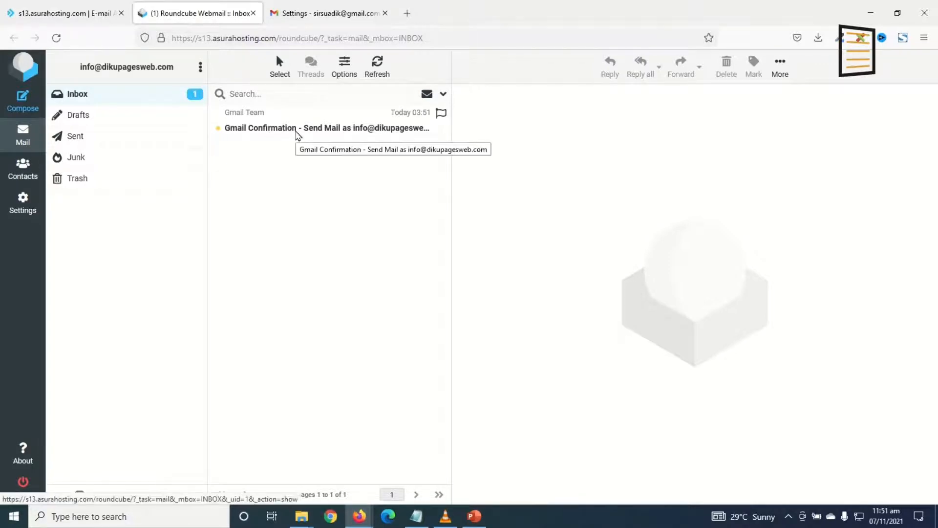
{"action": "left_click", "coordinate": [307, 128]}
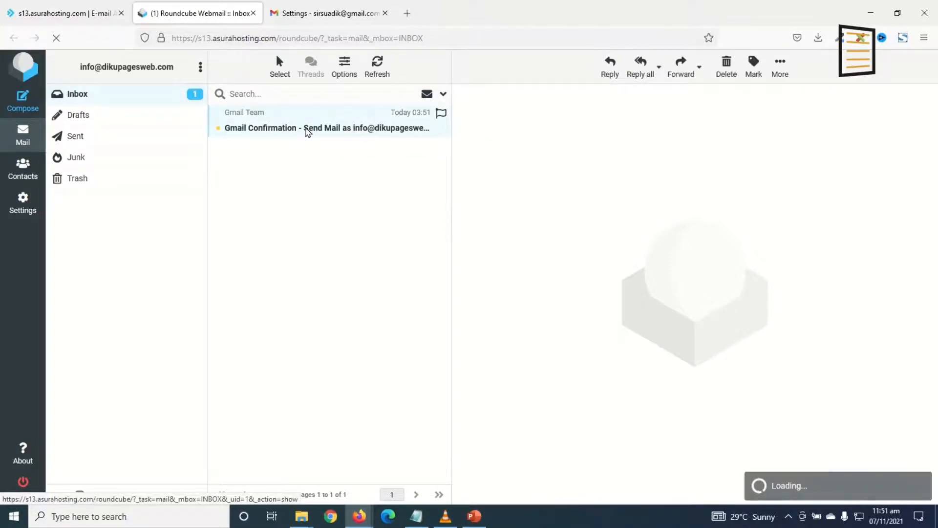
{"action": "left_click", "coordinate": [317, 128]}
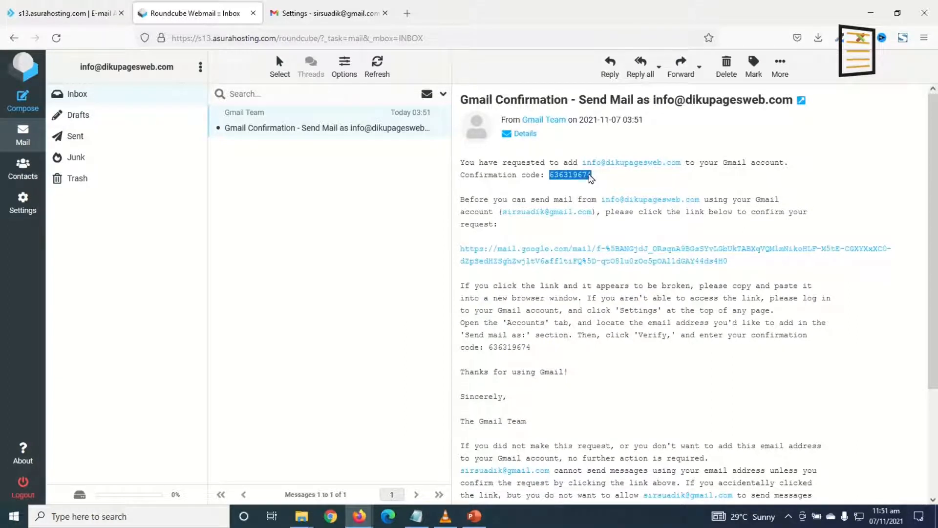
{"action": "right_click", "coordinate": [589, 176]}
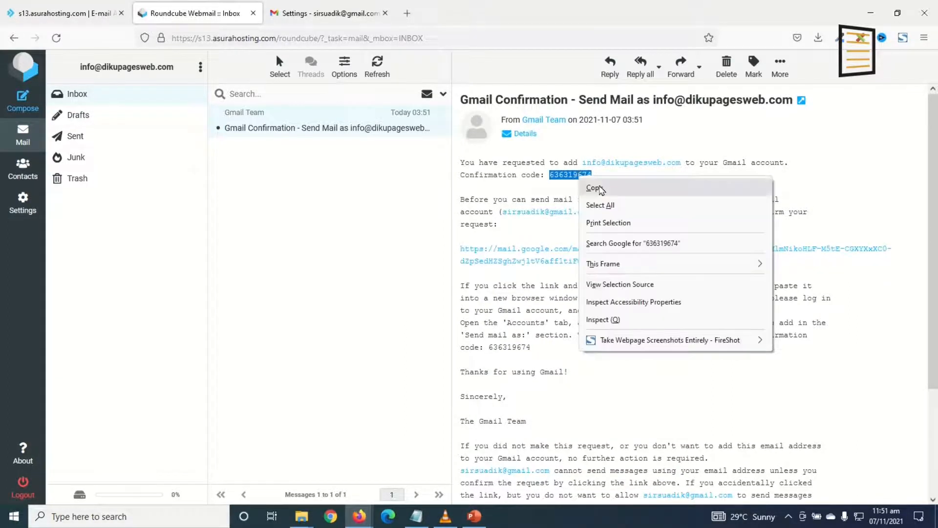
{"action": "left_click", "coordinate": [593, 188]}
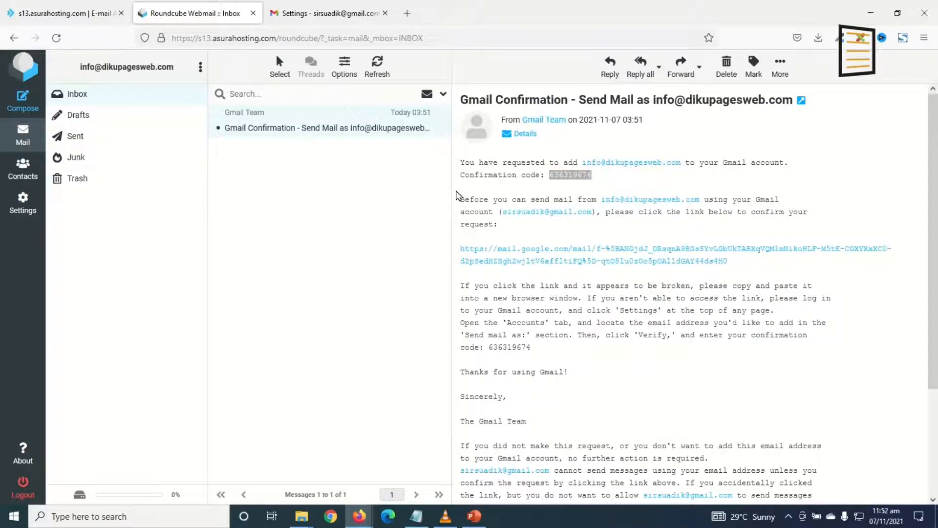
{"action": "mouse_move", "coordinate": [360, 517]}
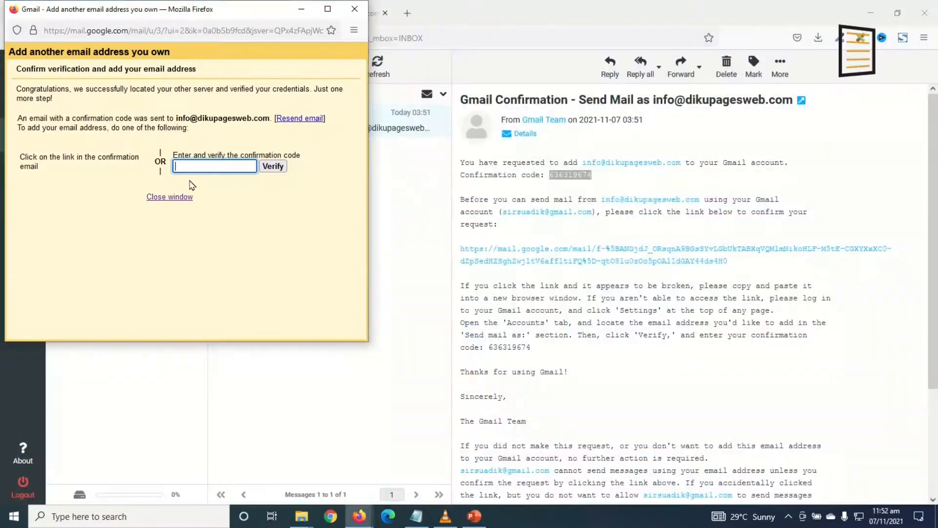
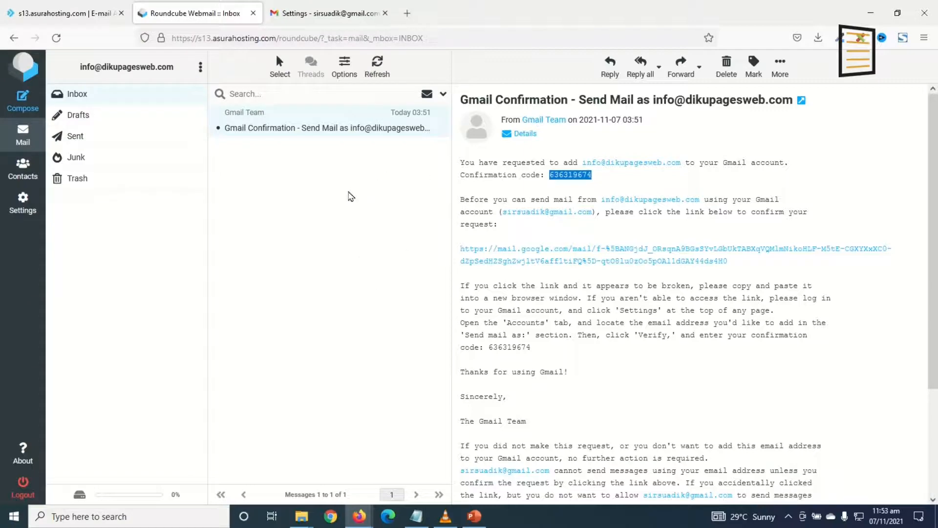
{"action": "left_click", "coordinate": [328, 13]}
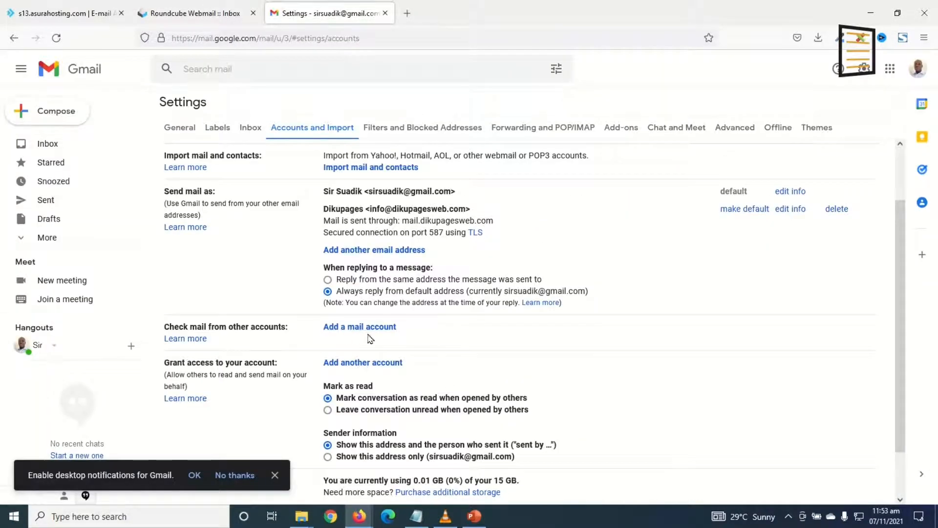
{"action": "mouse_move", "coordinate": [220, 358]}
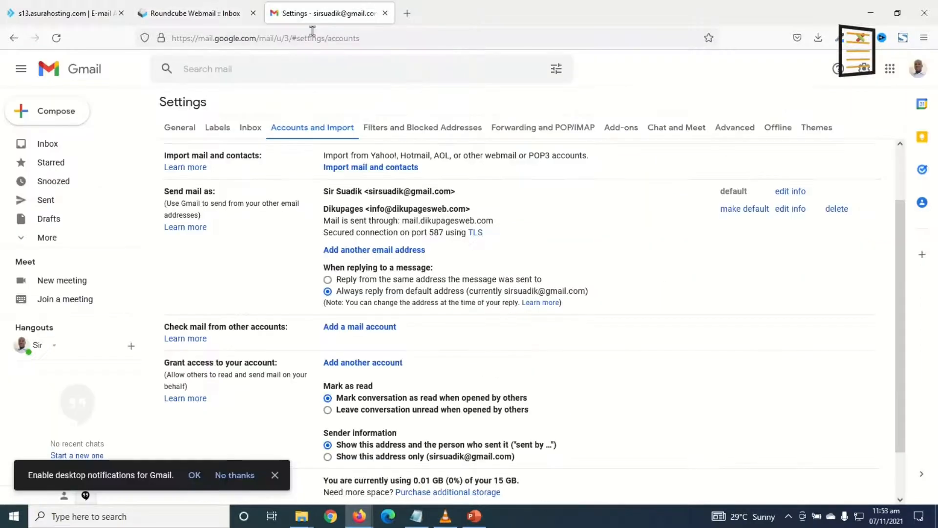
{"action": "mouse_move", "coordinate": [344, 330]}
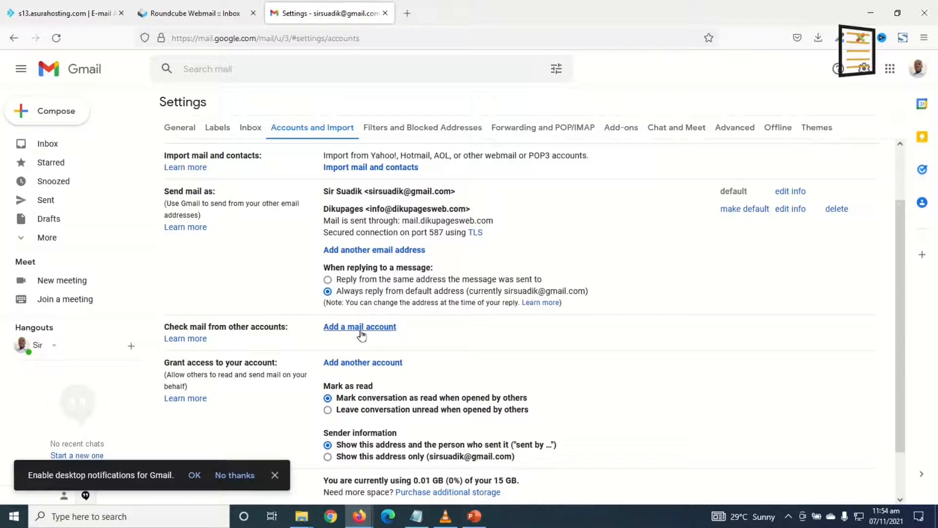
{"action": "left_click", "coordinate": [360, 327]}
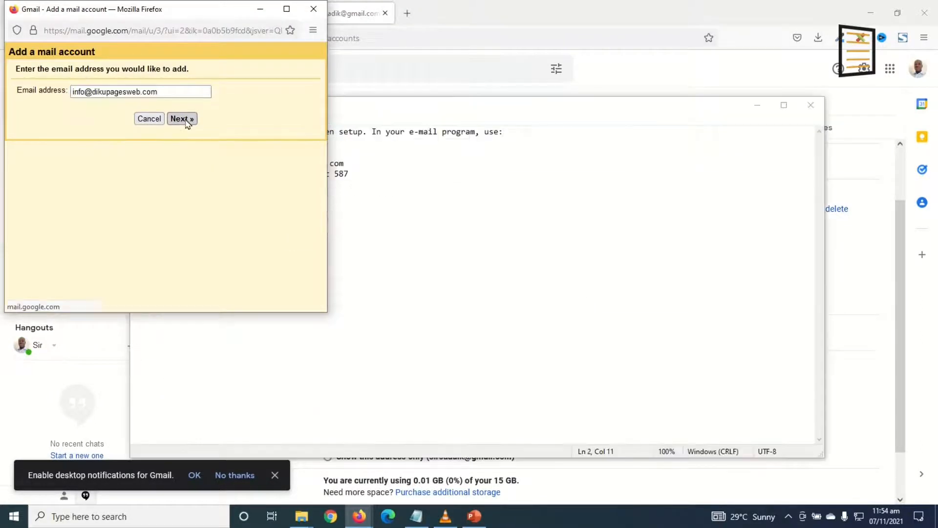
{"action": "left_click", "coordinate": [181, 118]}
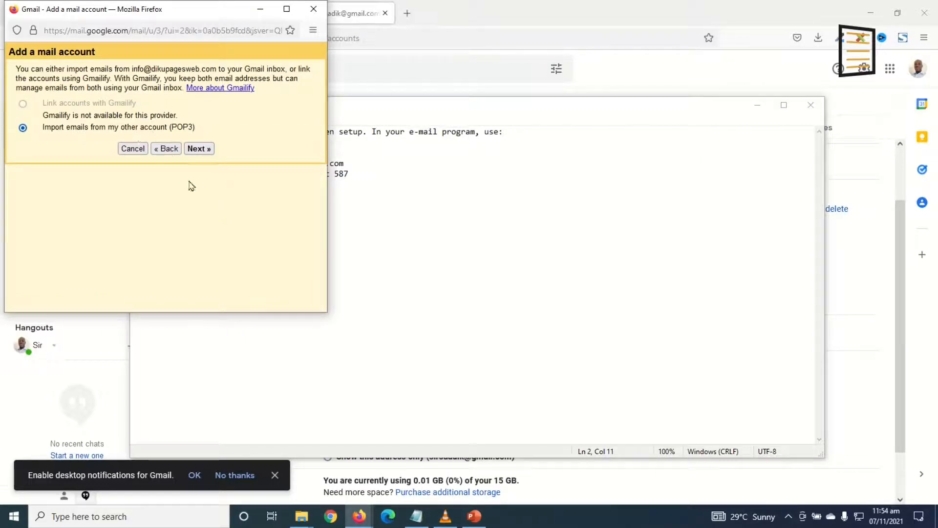
{"action": "left_click", "coordinate": [199, 148]}
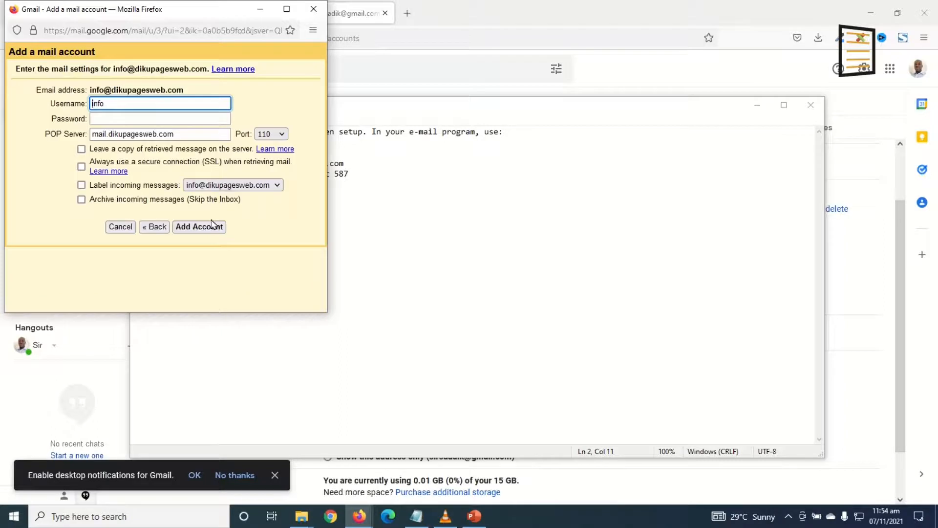
{"action": "double_click", "coordinate": [100, 103]}
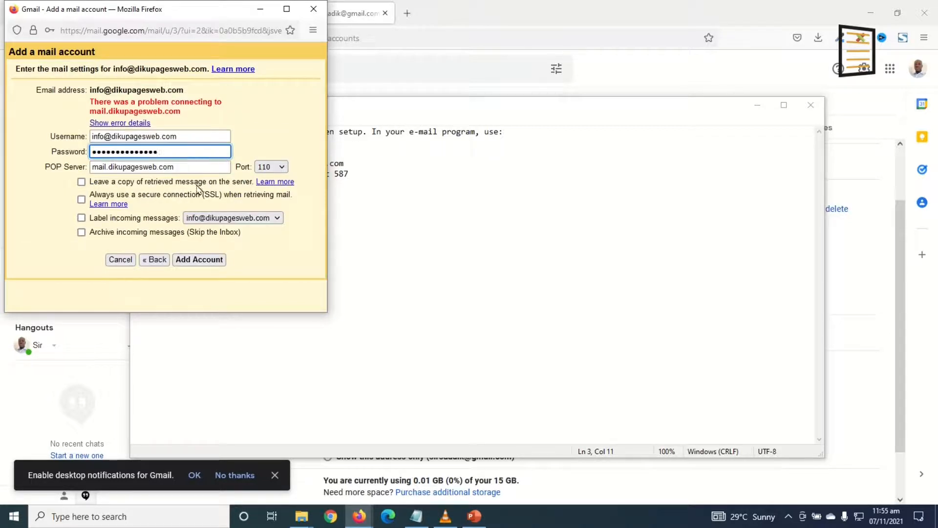
{"action": "left_click", "coordinate": [272, 167]}
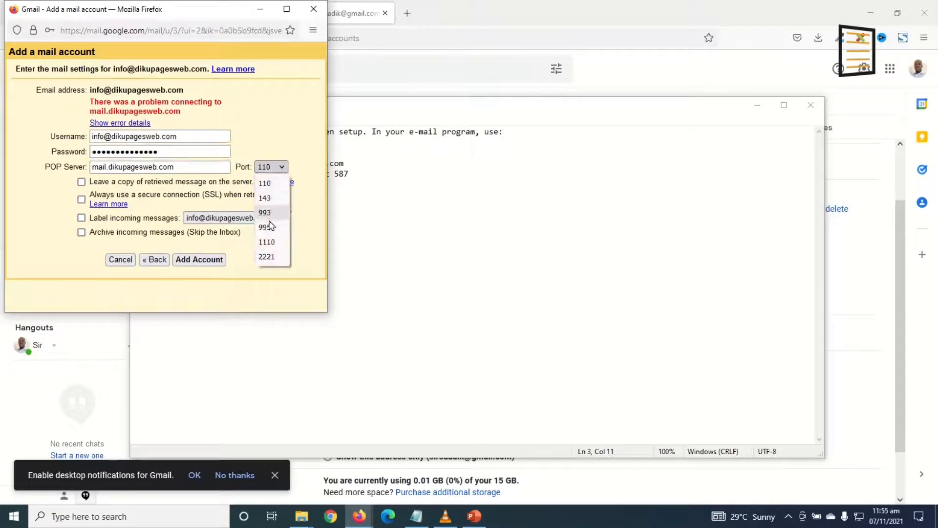
{"action": "left_click", "coordinate": [265, 227]}
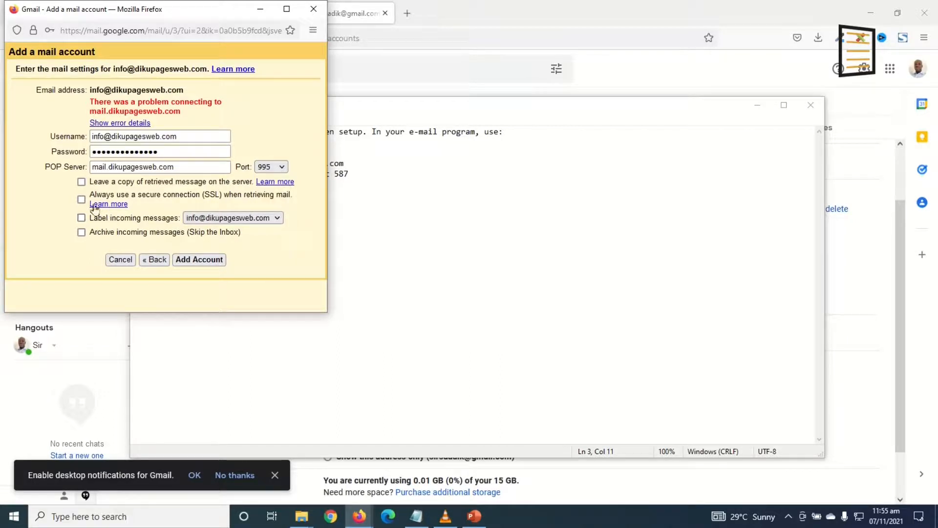
{"action": "left_click", "coordinate": [82, 199]}
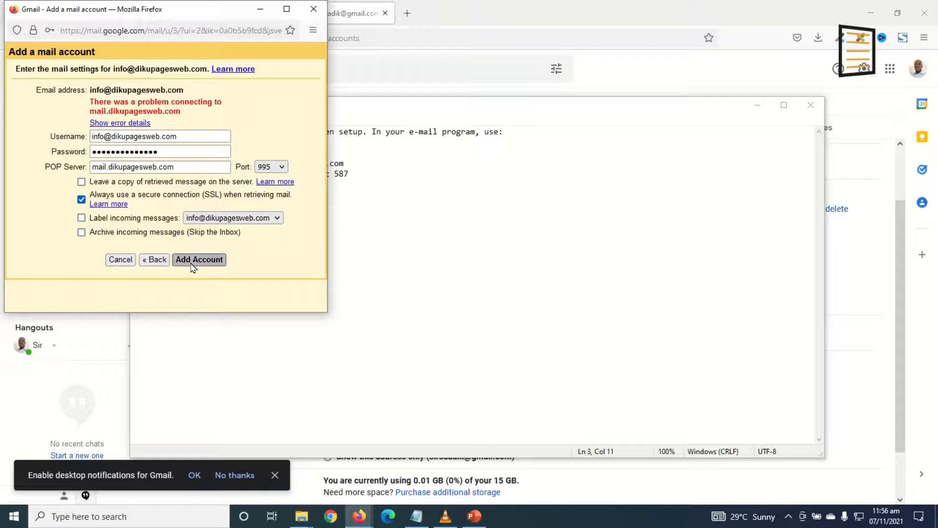
{"action": "left_click", "coordinate": [199, 259]}
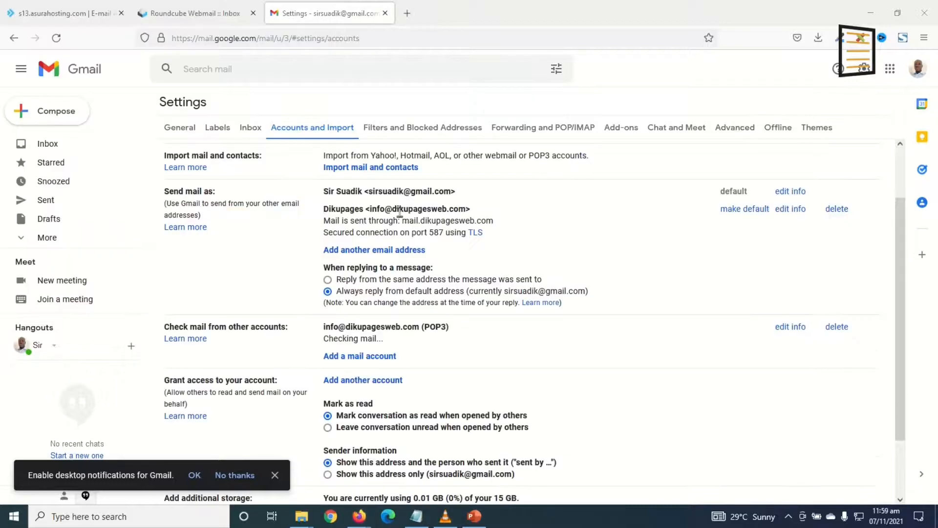
View the empty info@ Roundcube inbox, then return to Gmail's Accounts and Import settings.
{"action": "left_click", "coordinate": [196, 13]}
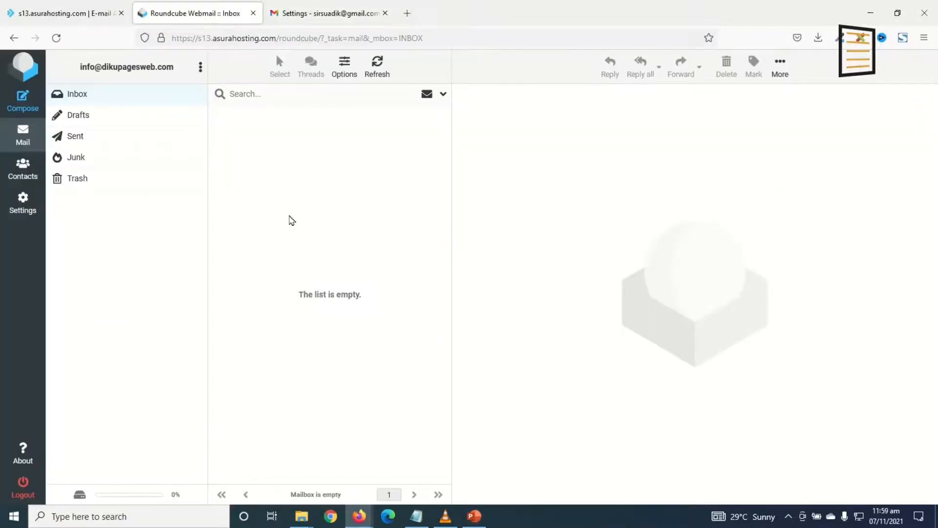
{"action": "mouse_move", "coordinate": [125, 83]}
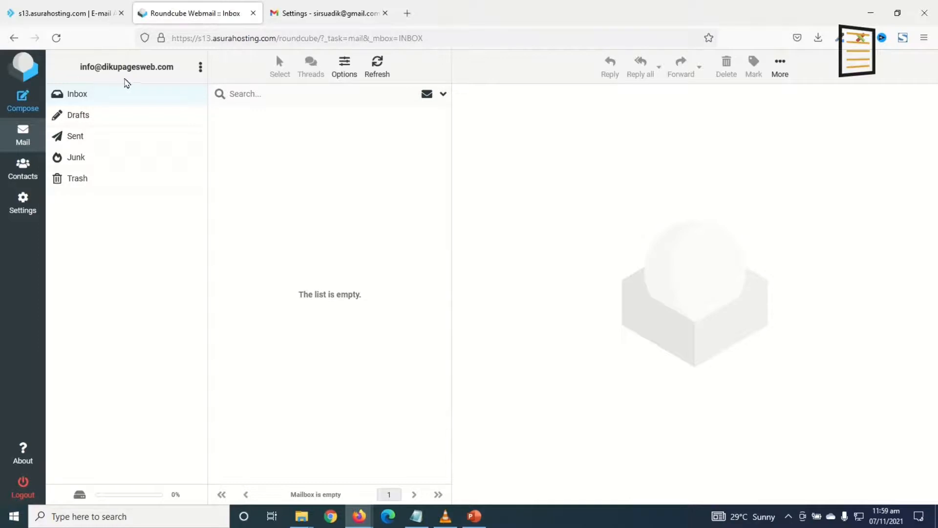
{"action": "mouse_move", "coordinate": [398, 156]}
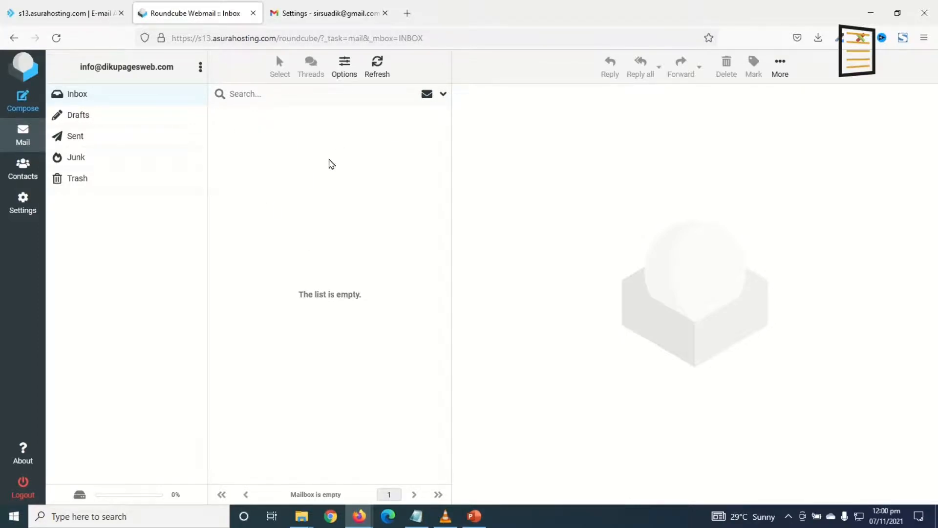
{"action": "mouse_move", "coordinate": [293, 151]}
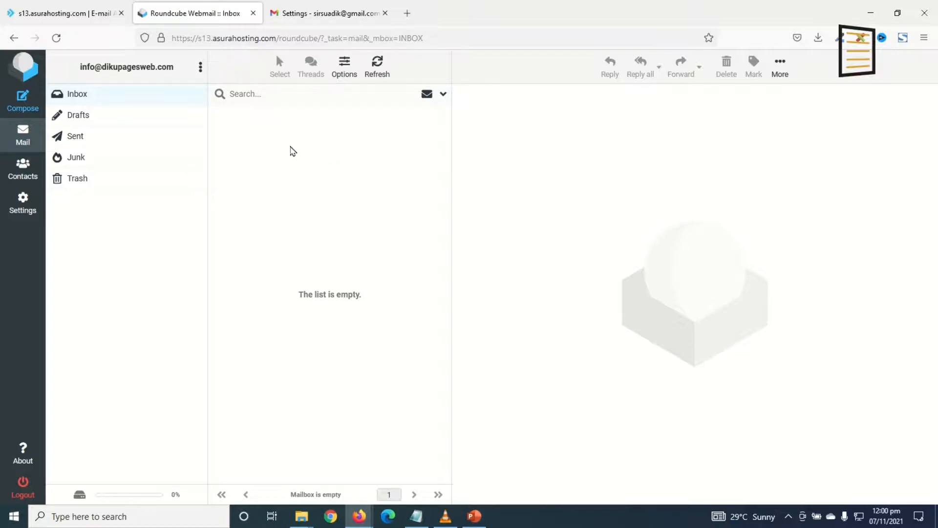
{"action": "mouse_move", "coordinate": [257, 195]}
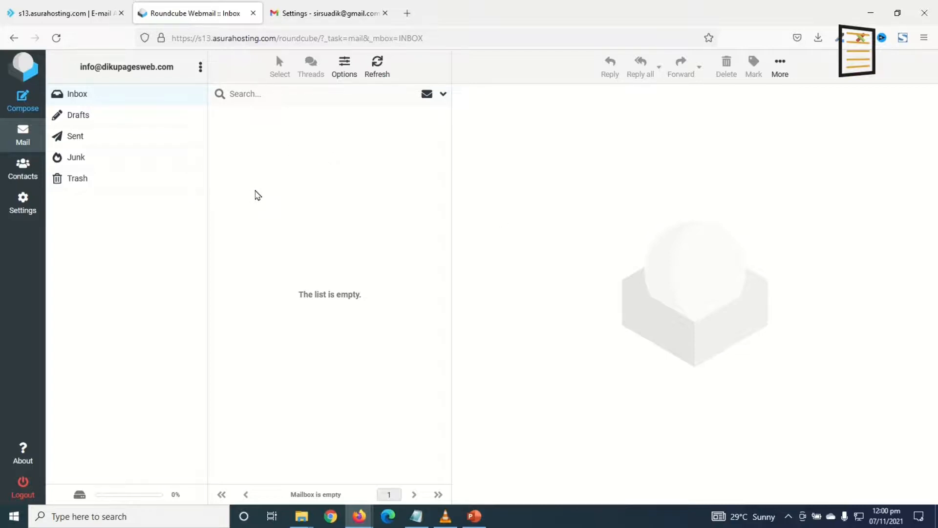
{"action": "left_click", "coordinate": [328, 13]}
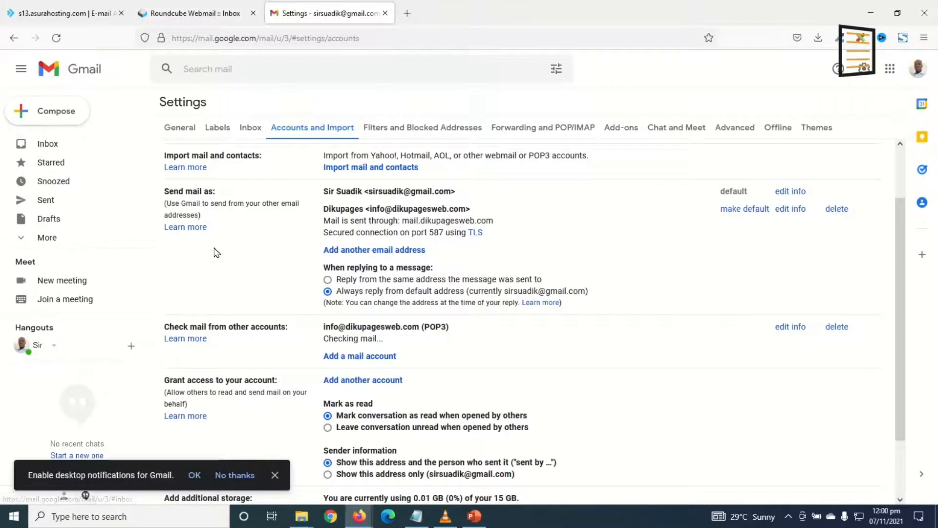
{"action": "left_click", "coordinate": [47, 144]}
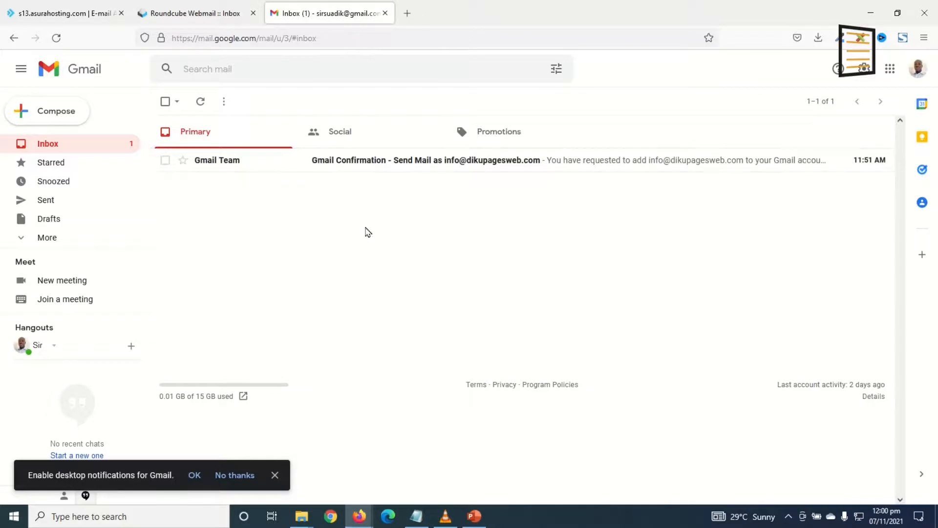
{"action": "mouse_move", "coordinate": [467, 250]}
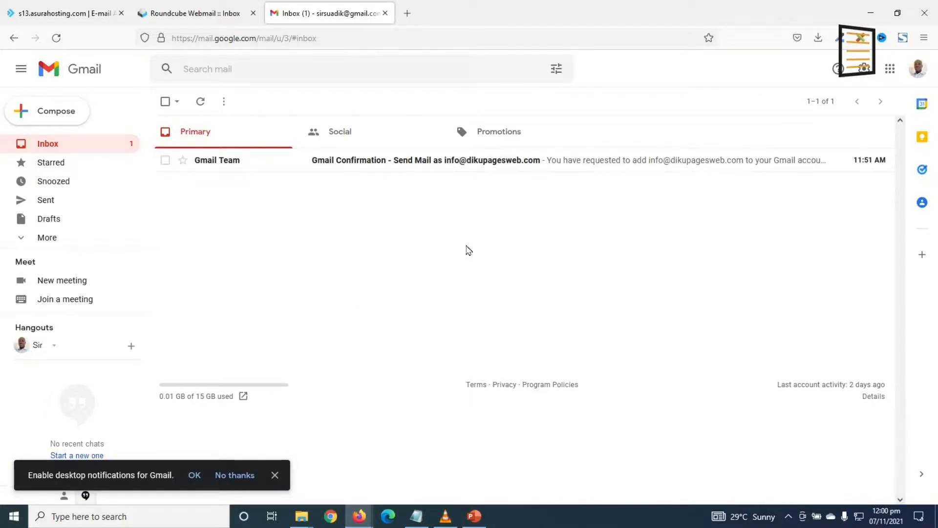
{"action": "mouse_move", "coordinate": [373, 267]}
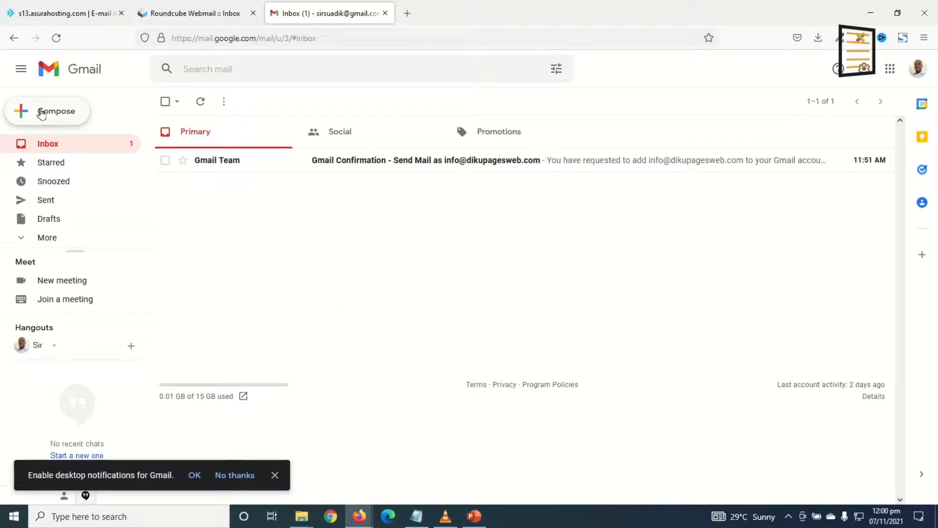
{"action": "left_click", "coordinate": [48, 112]}
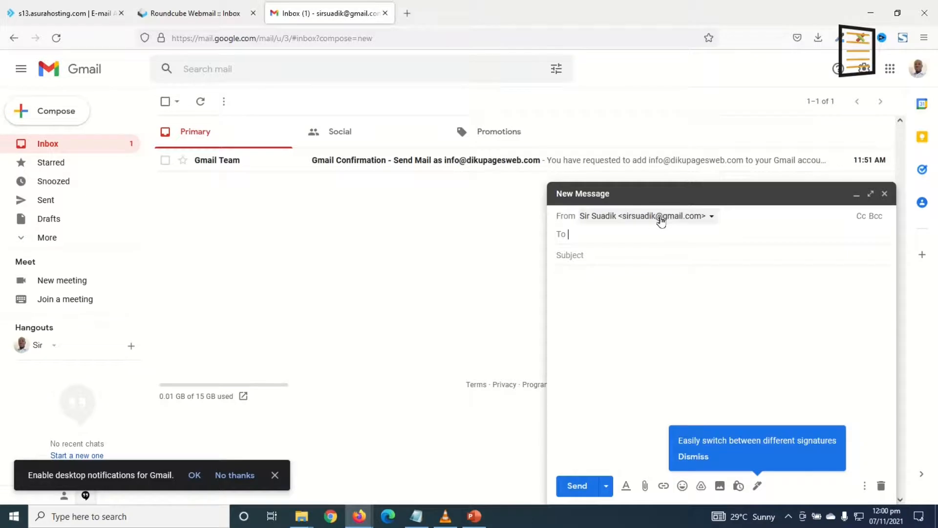
{"action": "left_click", "coordinate": [712, 216]}
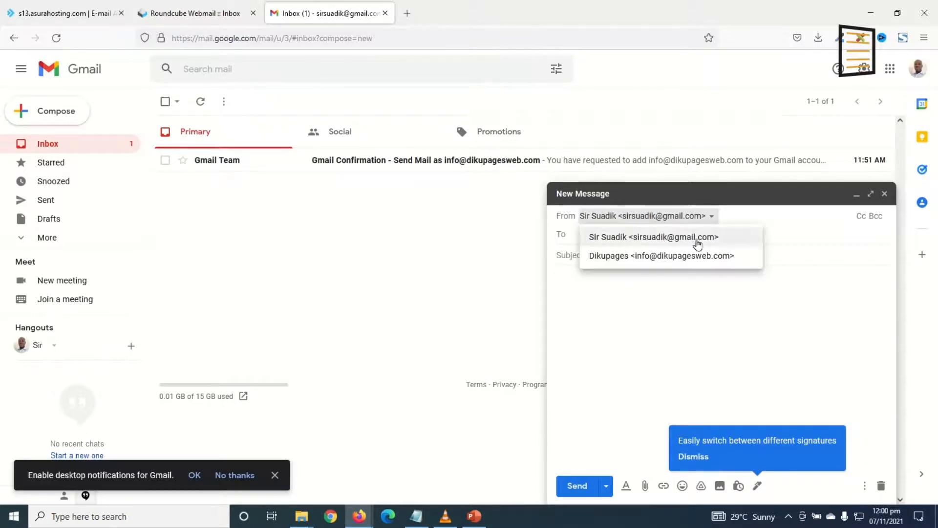
{"action": "mouse_move", "coordinate": [664, 260]}
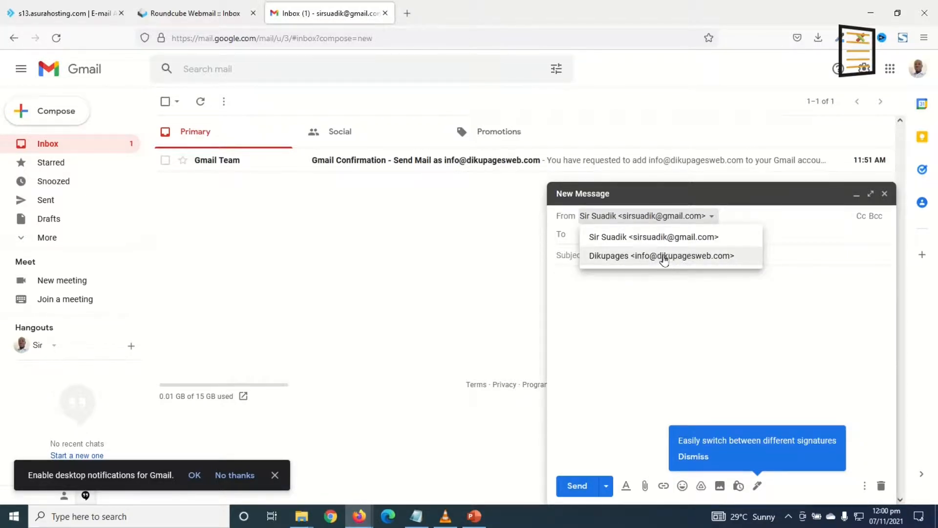
{"action": "left_click", "coordinate": [662, 256]}
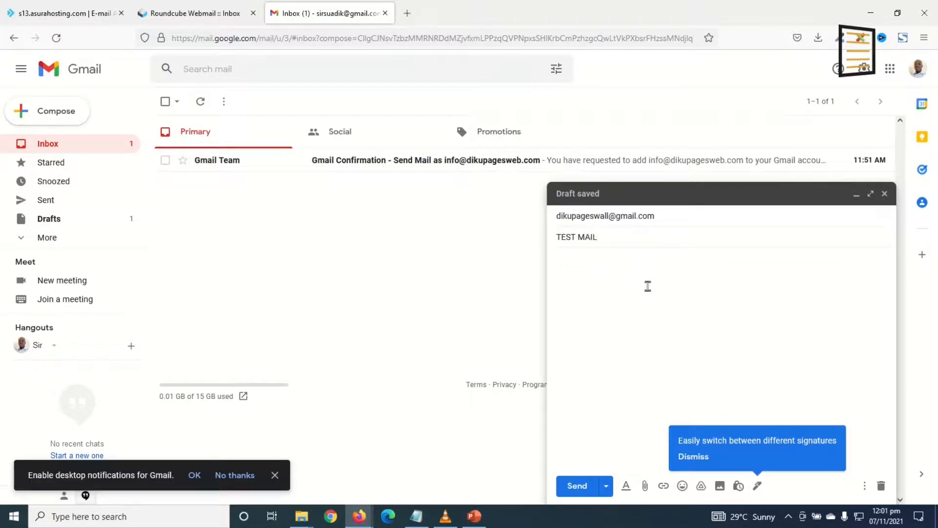
{"action": "type", "text": "Hi"}
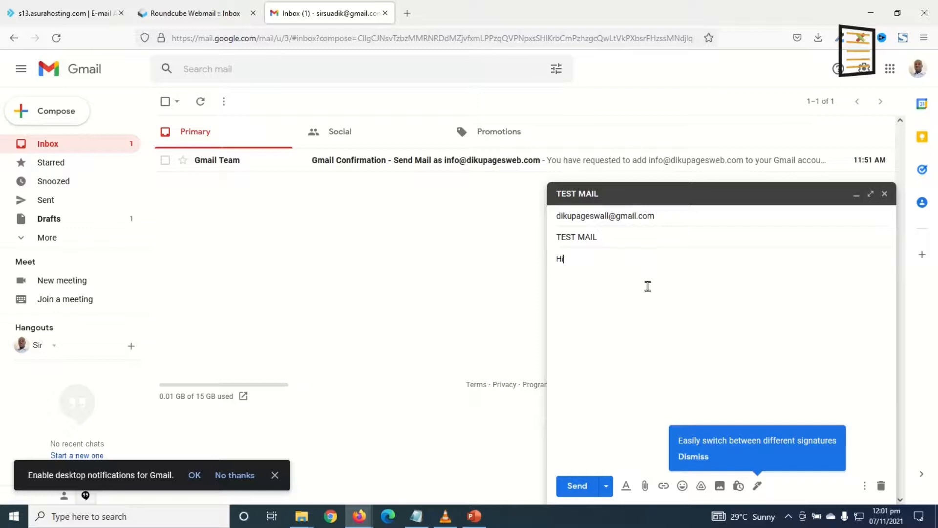
{"action": "type", "text": "there"}
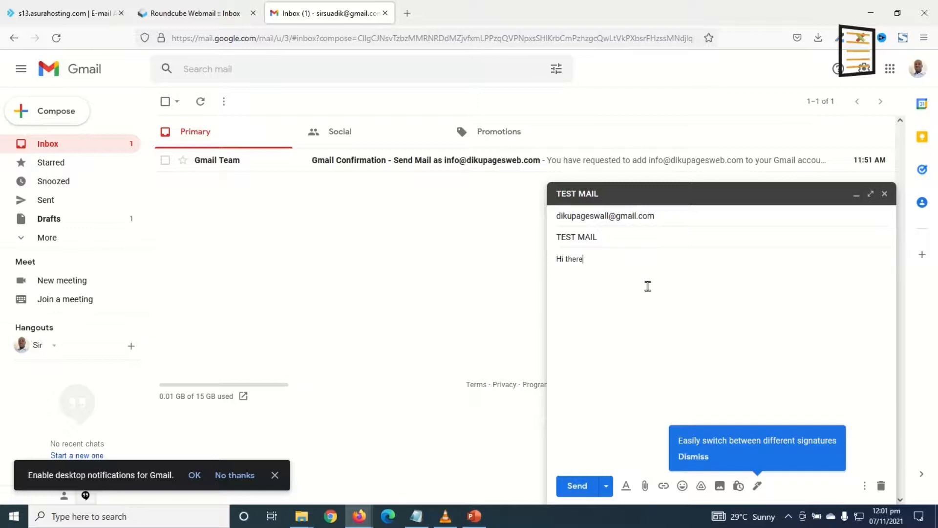
{"action": "left_click", "coordinate": [577, 485]}
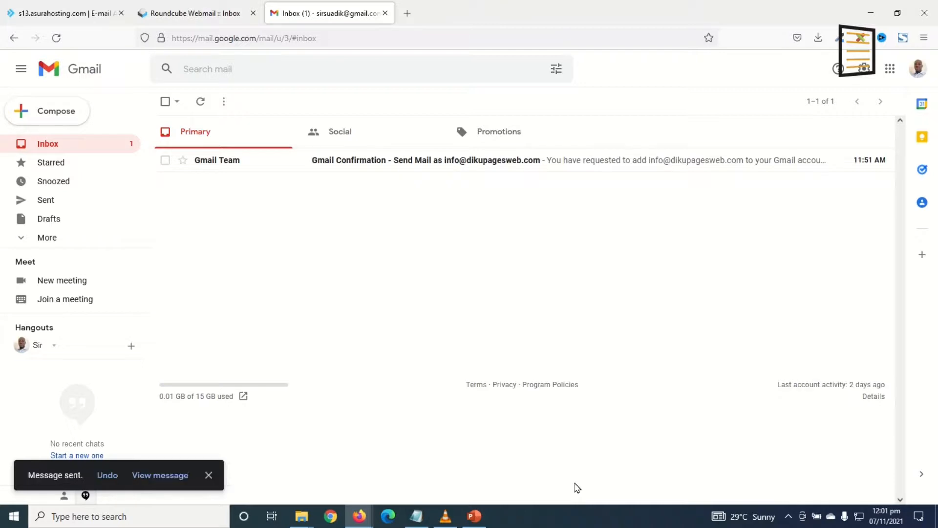
{"action": "mouse_move", "coordinate": [335, 481]}
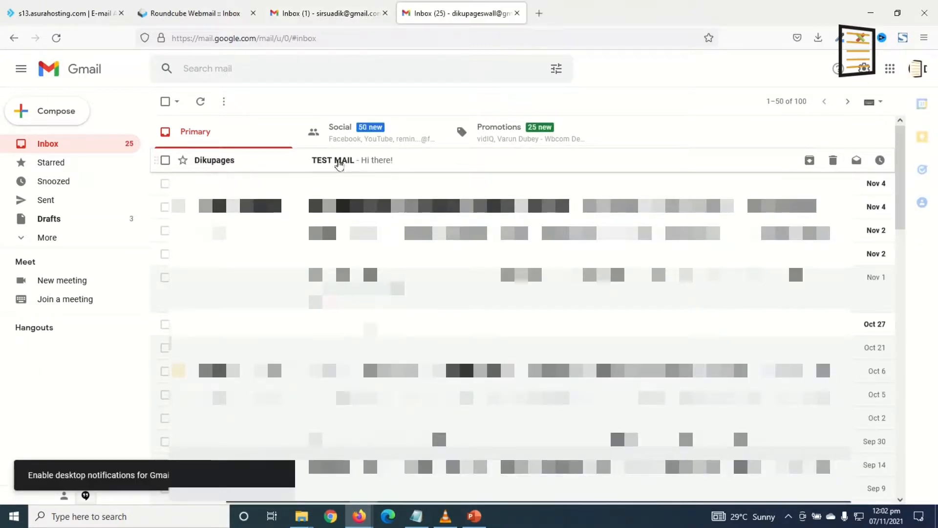
{"action": "left_click", "coordinate": [333, 161]}
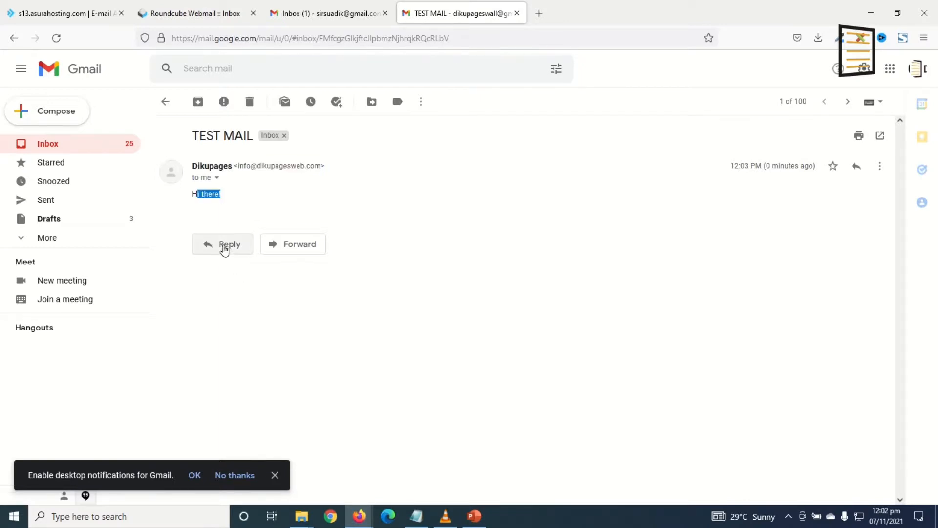
{"action": "left_click", "coordinate": [223, 244]}
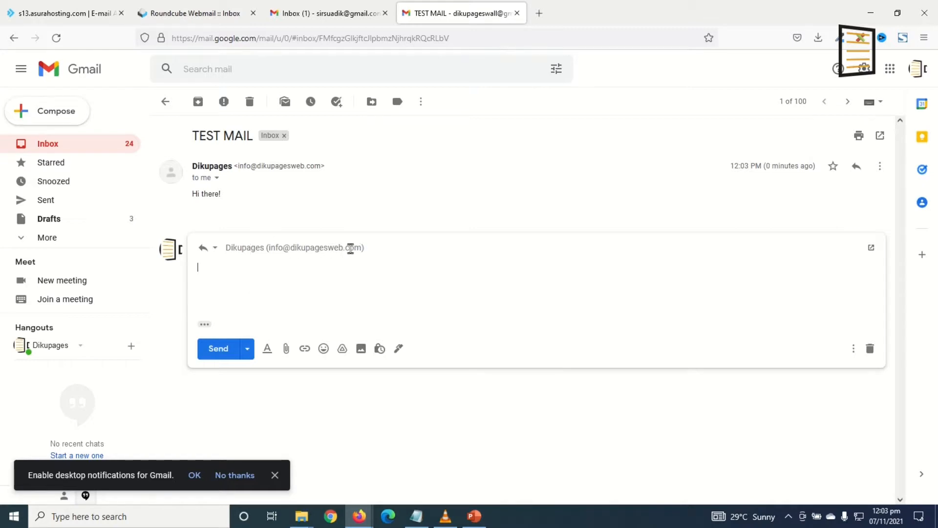
{"action": "mouse_move", "coordinate": [299, 269]}
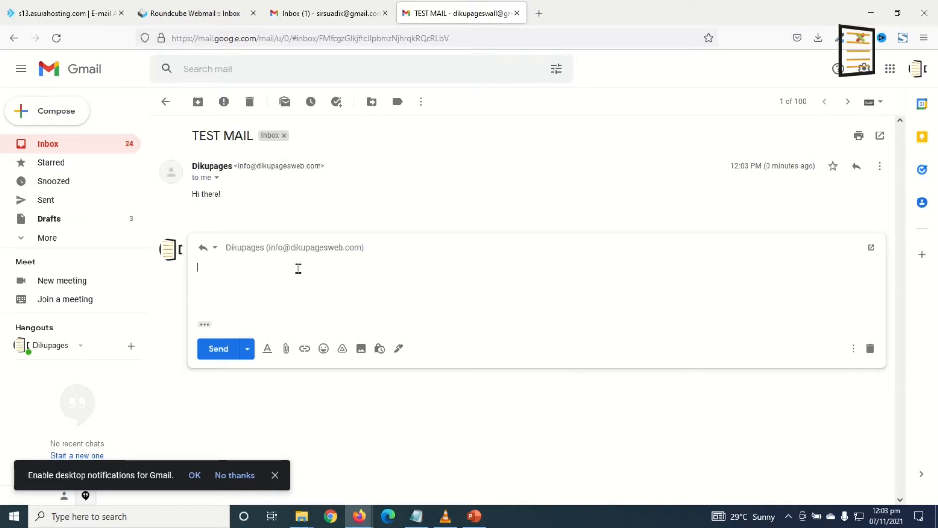
{"action": "type", "text": "Thanks for your message."}
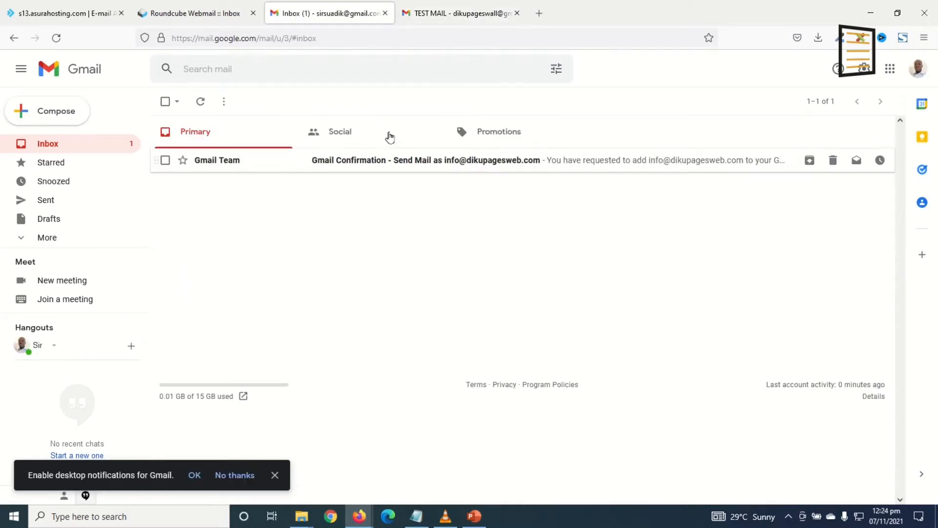
{"action": "left_click", "coordinate": [187, 13]}
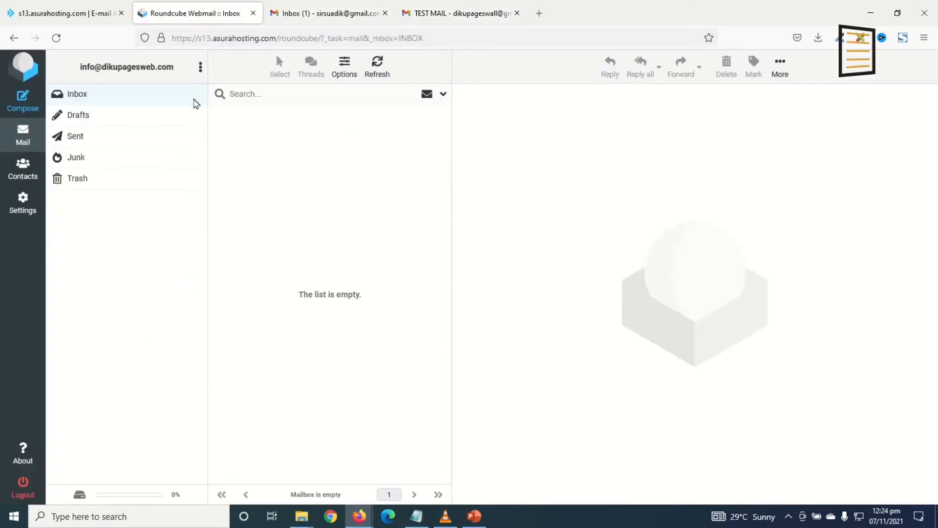
{"action": "mouse_move", "coordinate": [78, 16]}
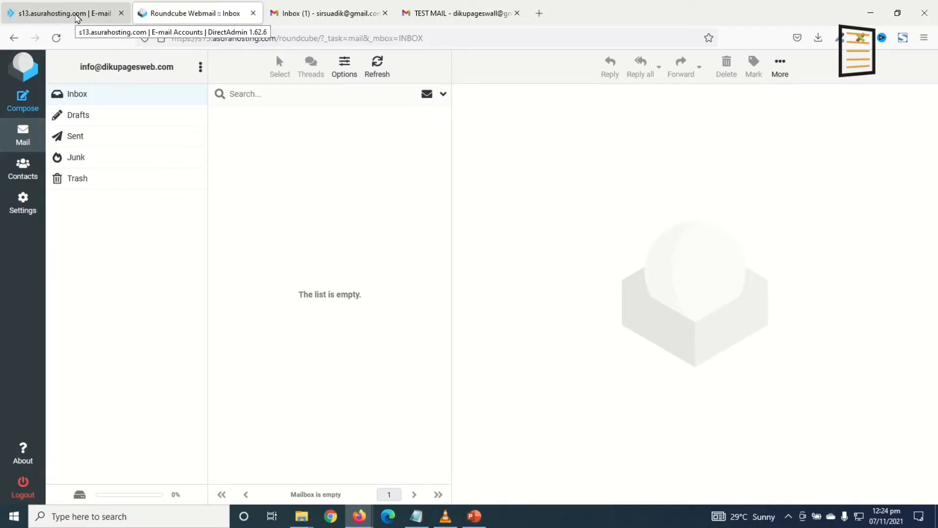
{"action": "mouse_move", "coordinate": [402, 197]}
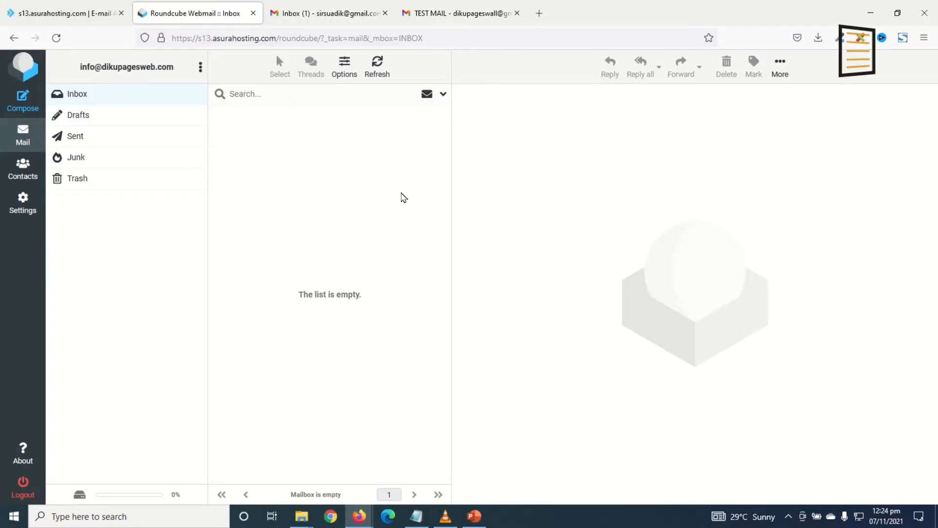
{"action": "left_click", "coordinate": [84, 12]}
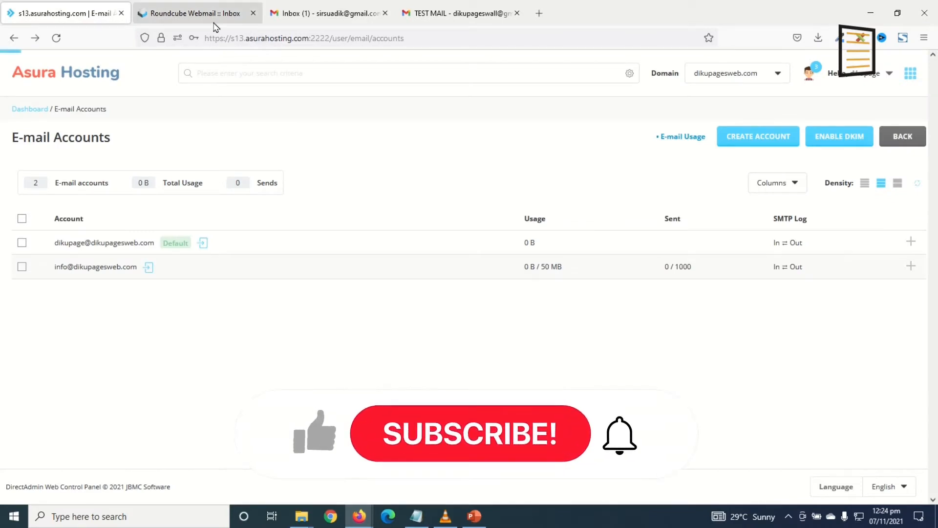
{"action": "left_click", "coordinate": [326, 13]}
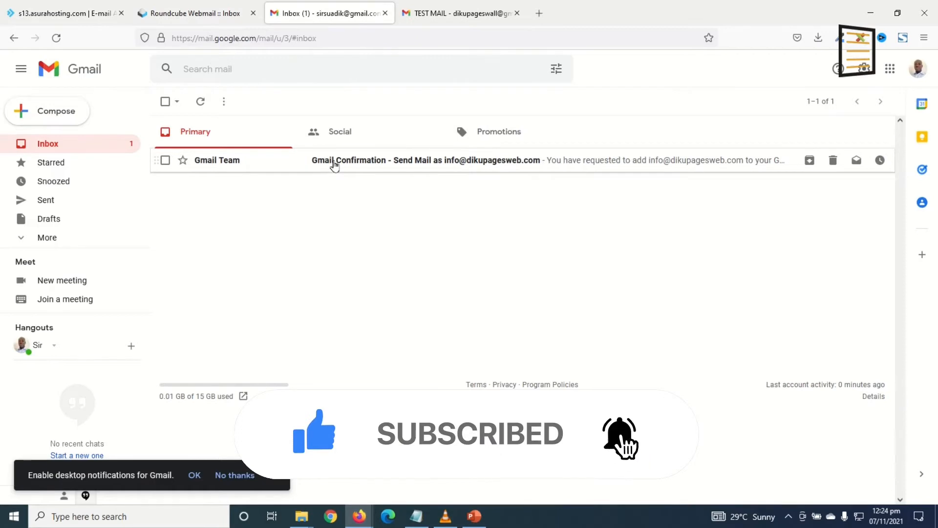
{"action": "left_click", "coordinate": [335, 160]}
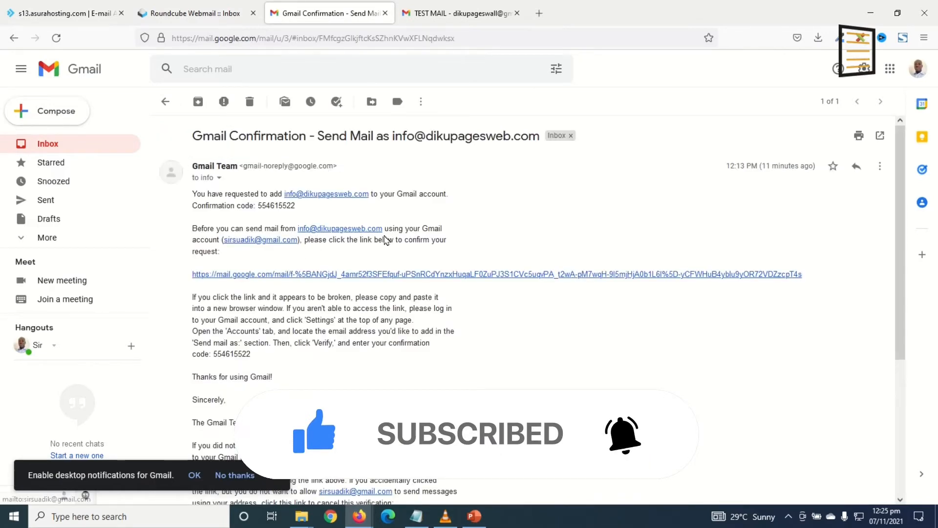